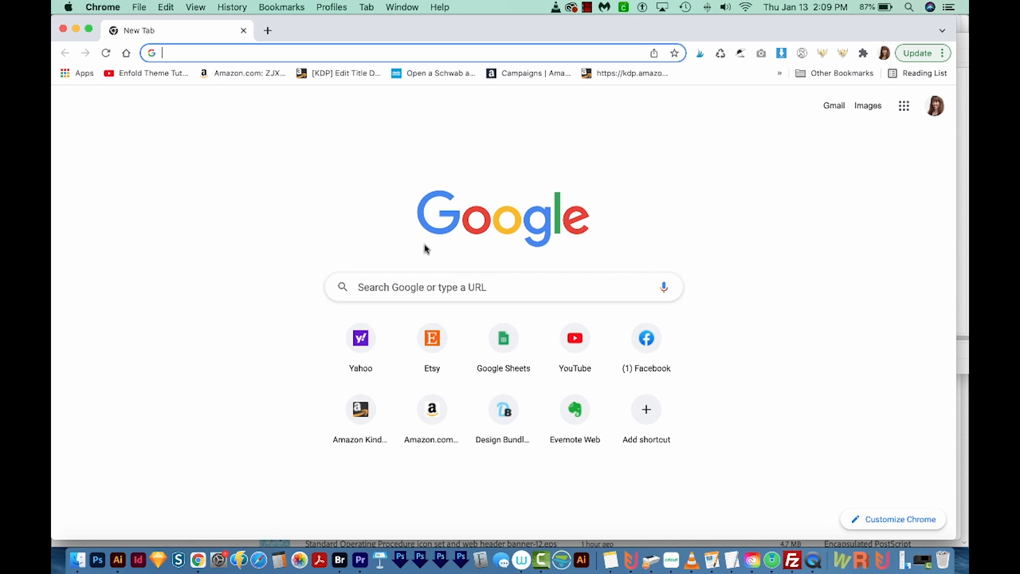
Step: Search Google for 'pantone connect extension'
text(pantone connect extension)
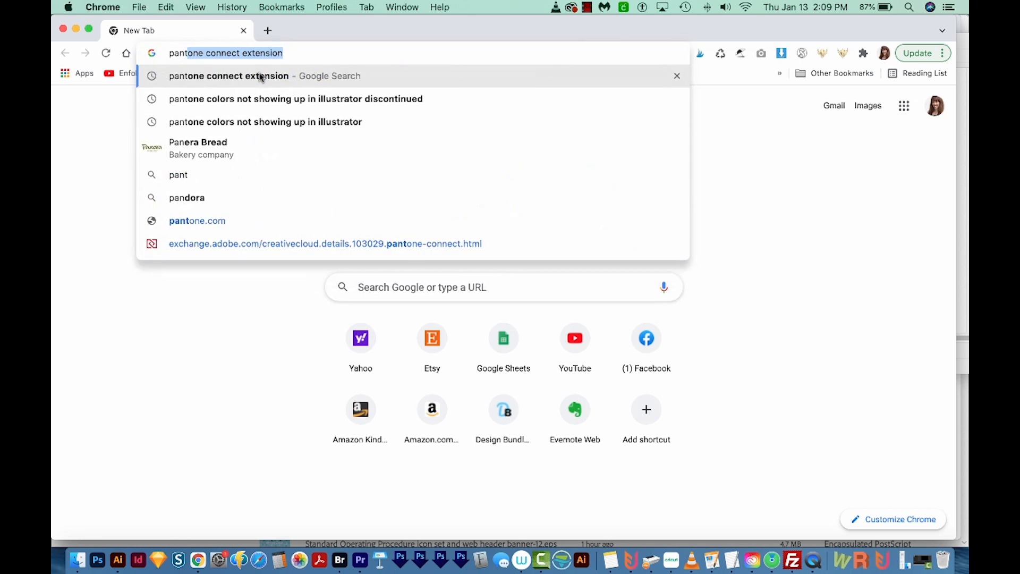
click(229, 76)
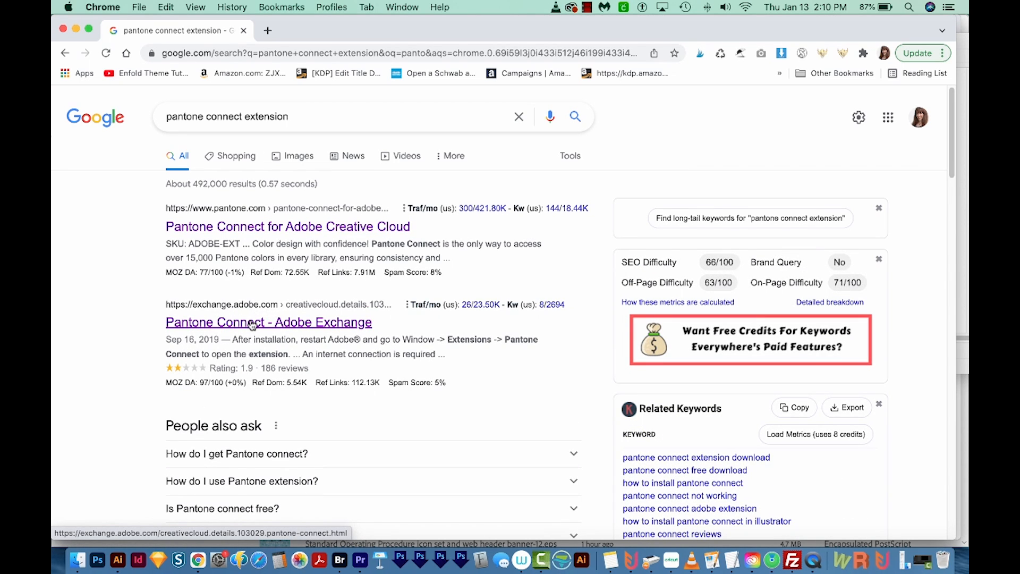
Step: Open the 'Pantone Connect - Adobe Exchange' result to view the acquired listing
click(267, 322)
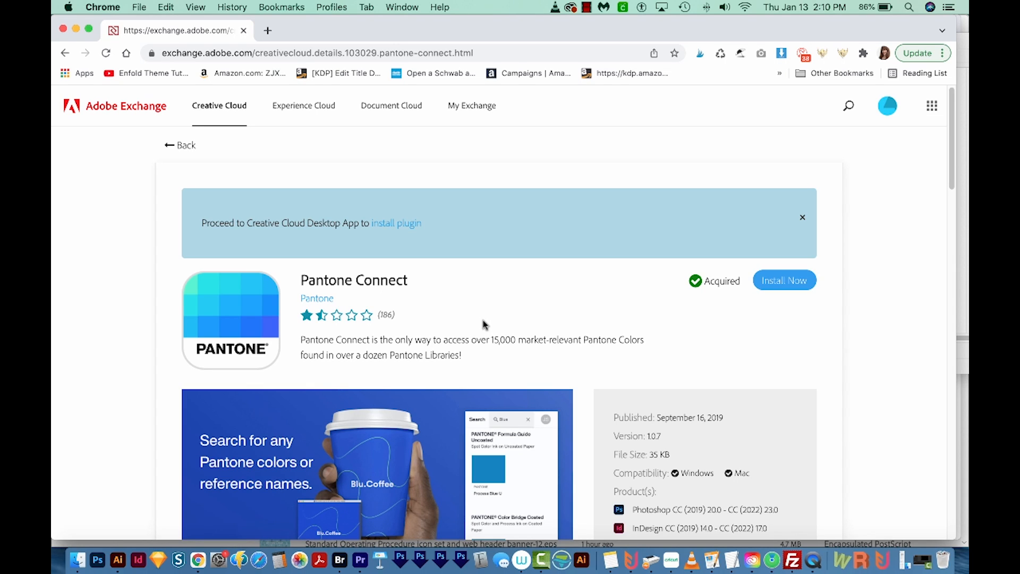
mouse_move(449, 315)
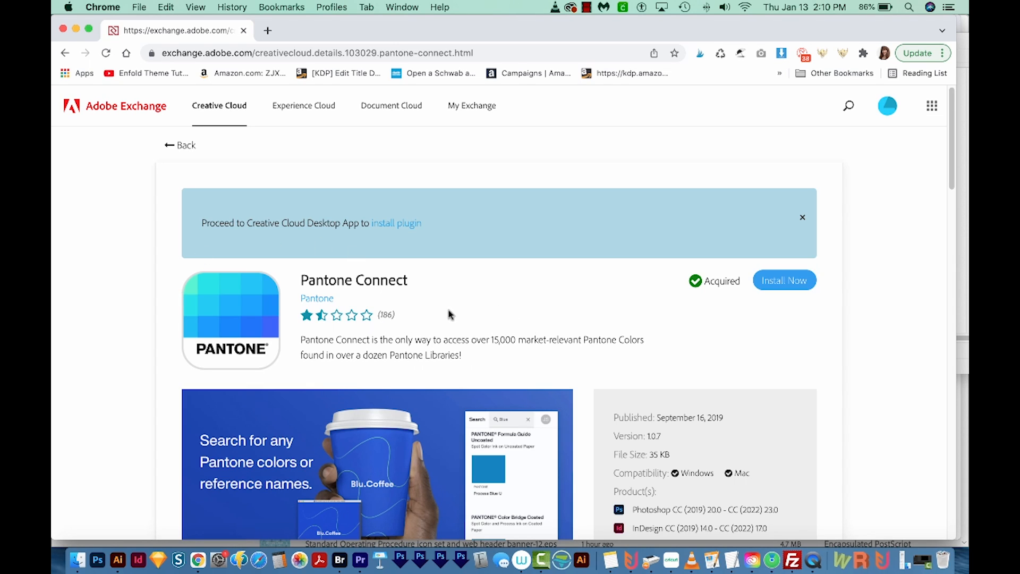
mouse_move(758, 322)
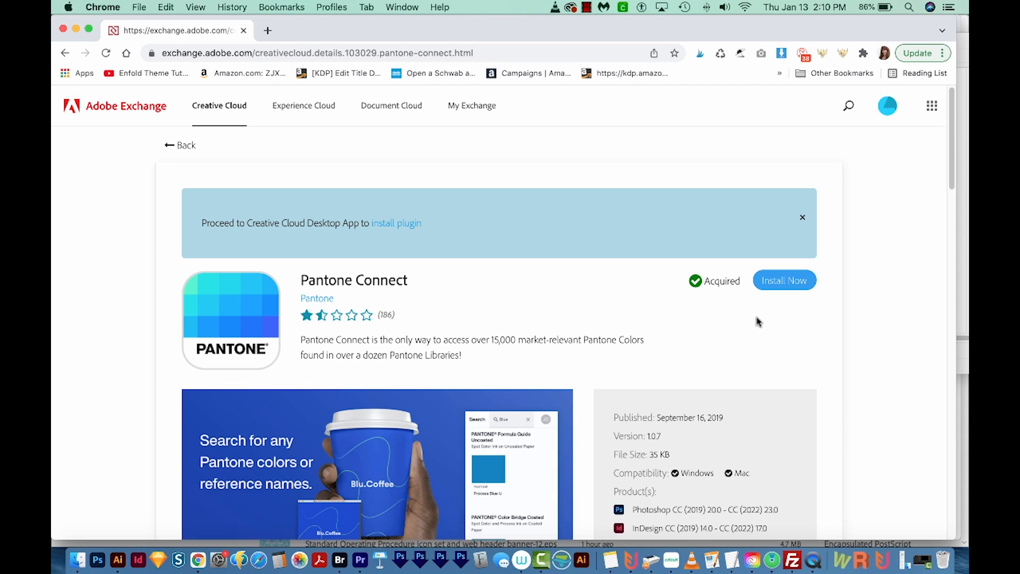
mouse_move(116, 559)
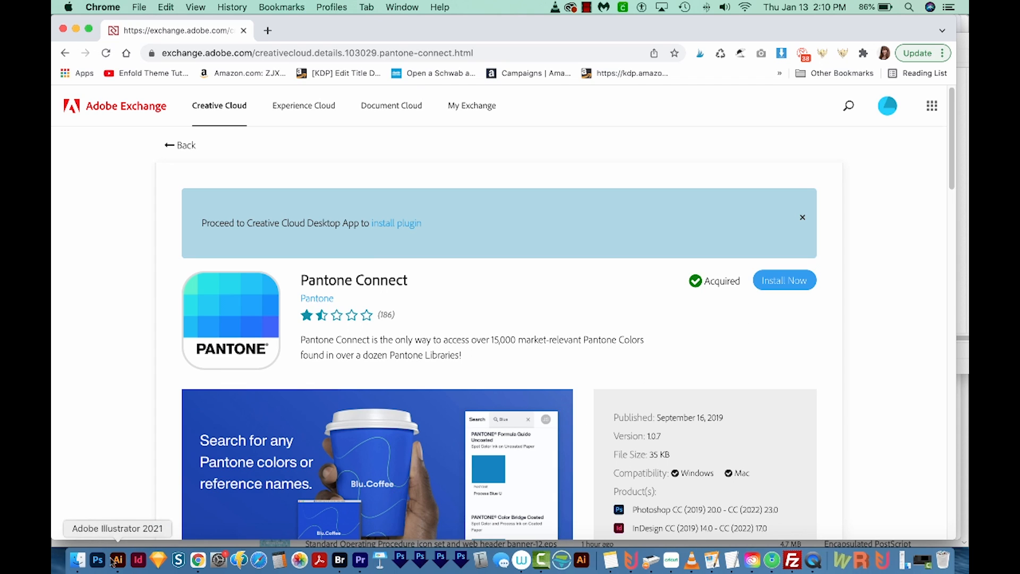
mouse_move(137, 560)
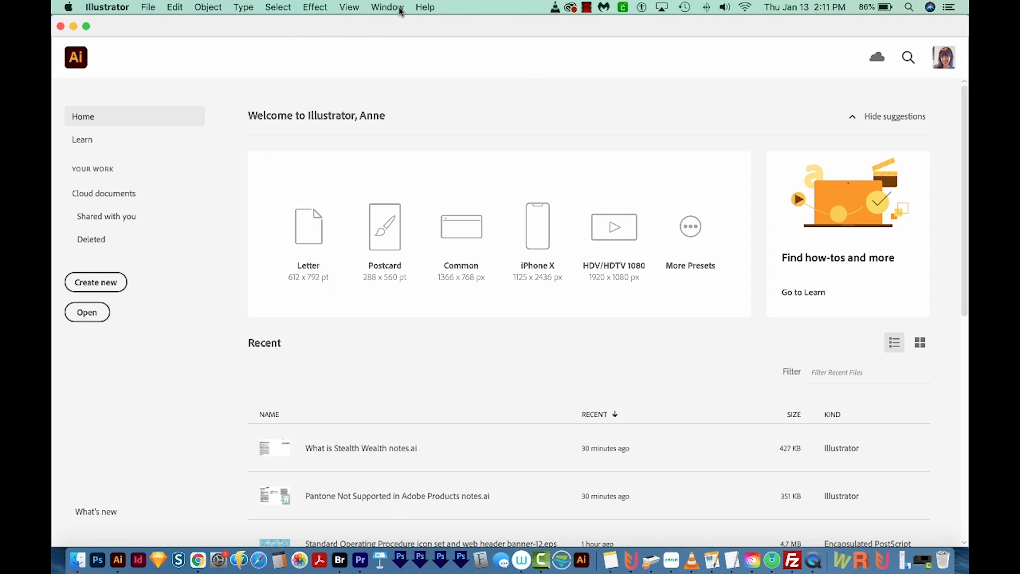
Step: Launch the Pantone Connect panel from Window > Extensions
click(387, 7)
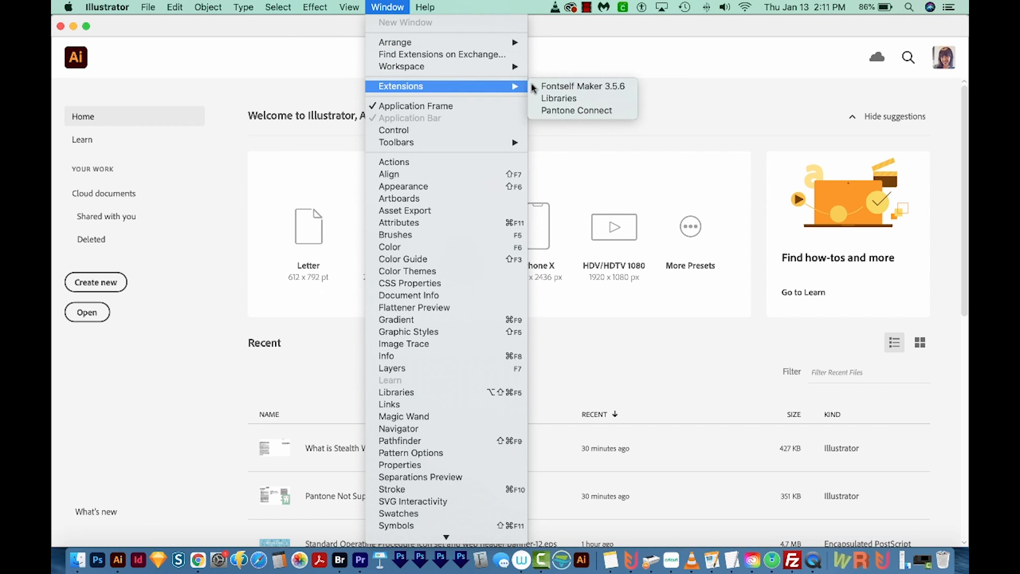
mouse_move(576, 110)
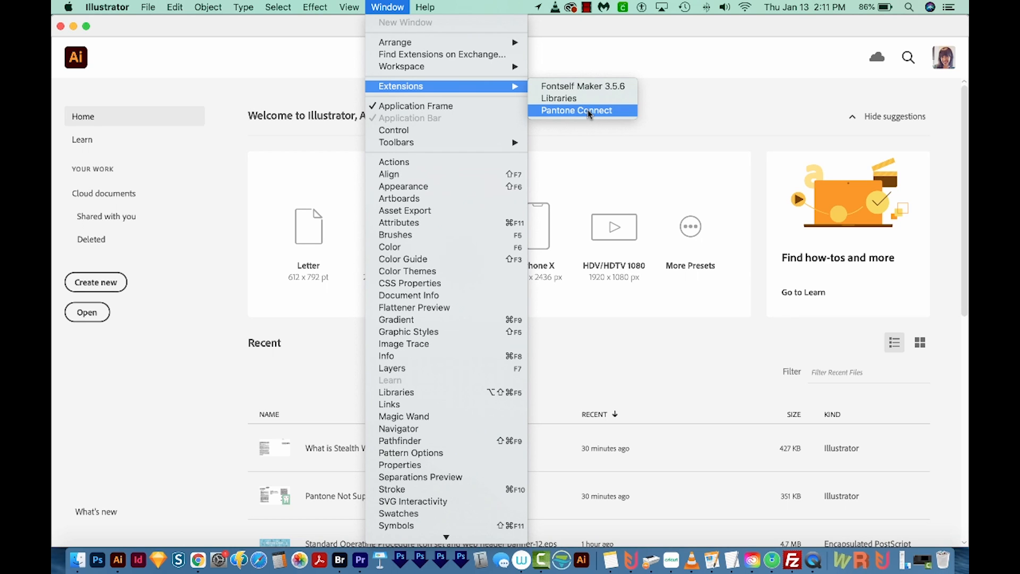
click(575, 110)
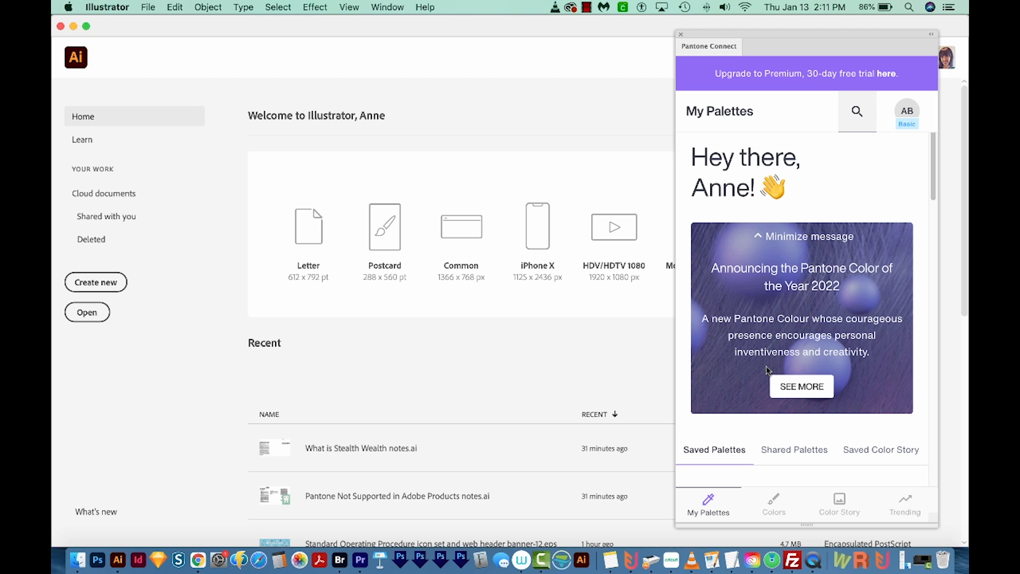
mouse_move(783, 311)
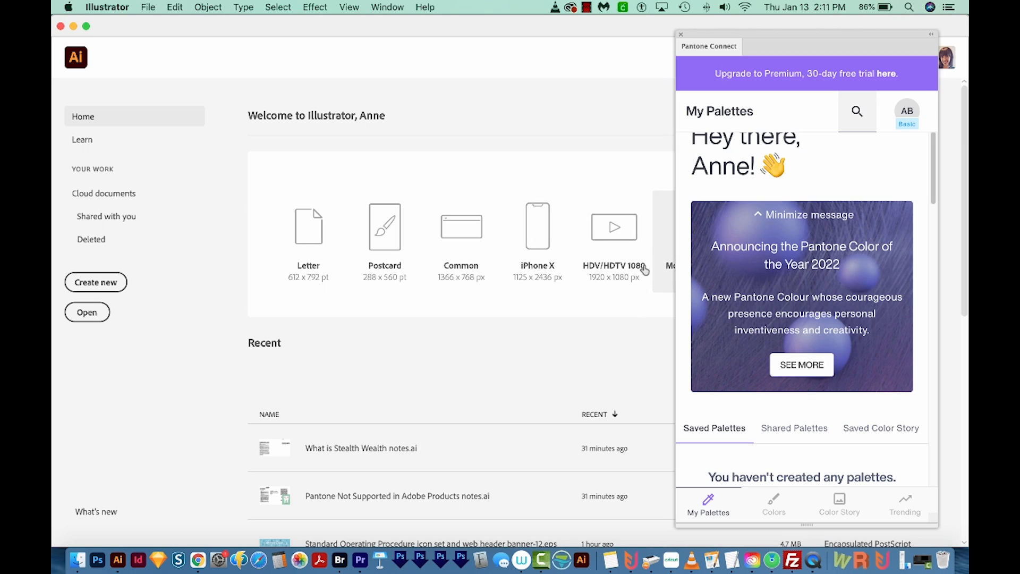
mouse_move(390, 408)
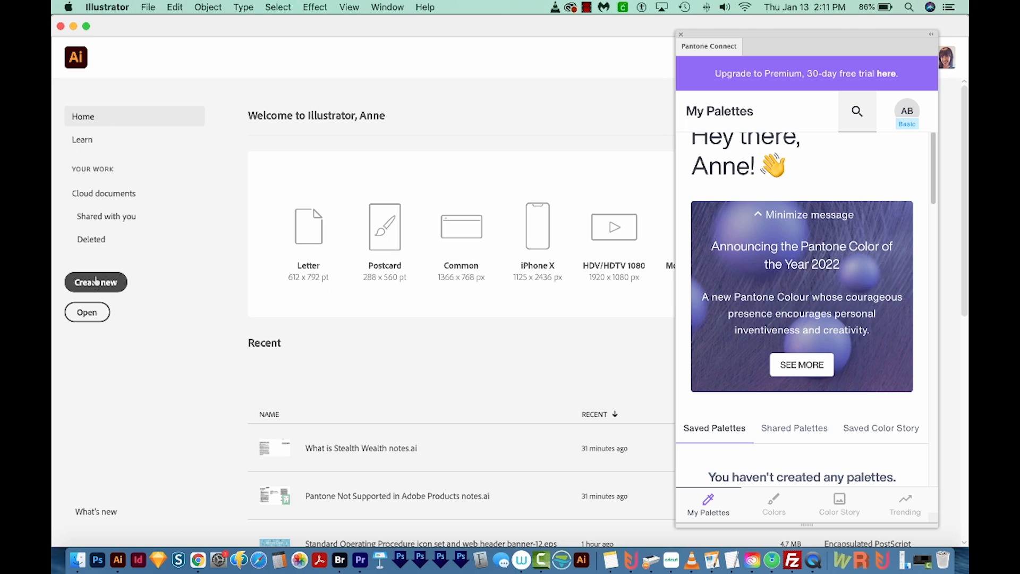
Step: Create a blank Letter-size print document and bring back the Pantone Connect panel
click(96, 282)
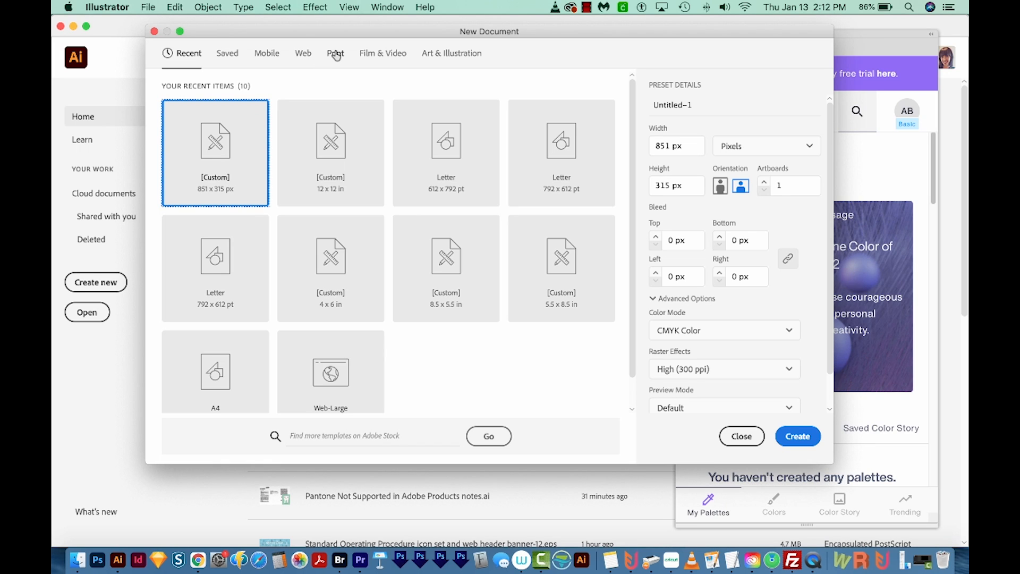
click(335, 54)
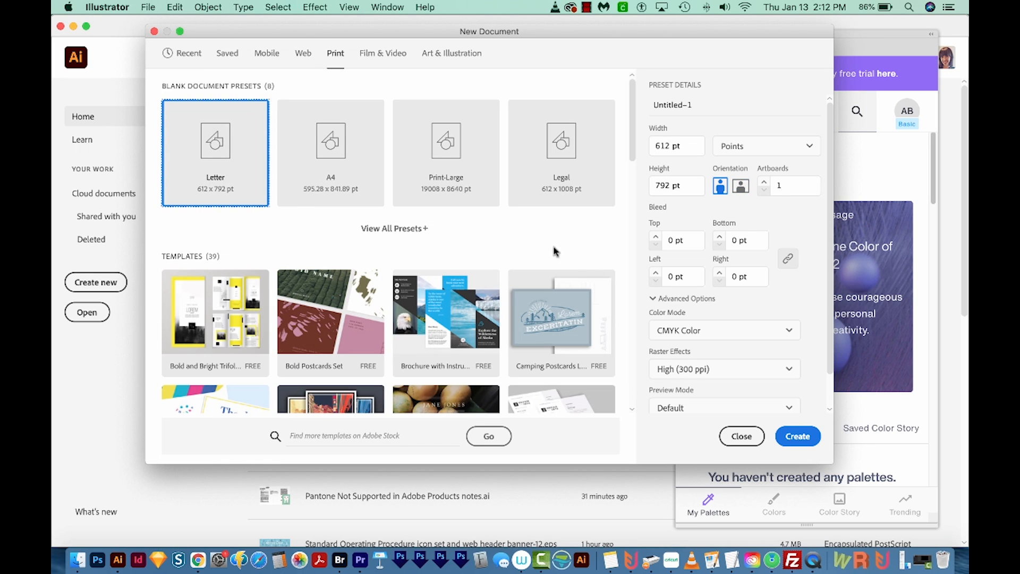
click(797, 435)
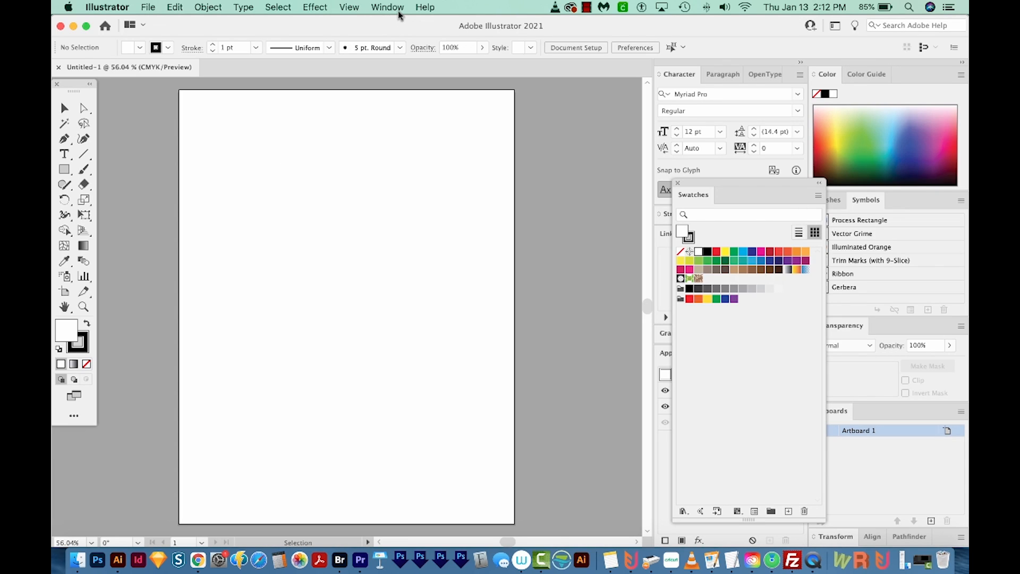
click(387, 7)
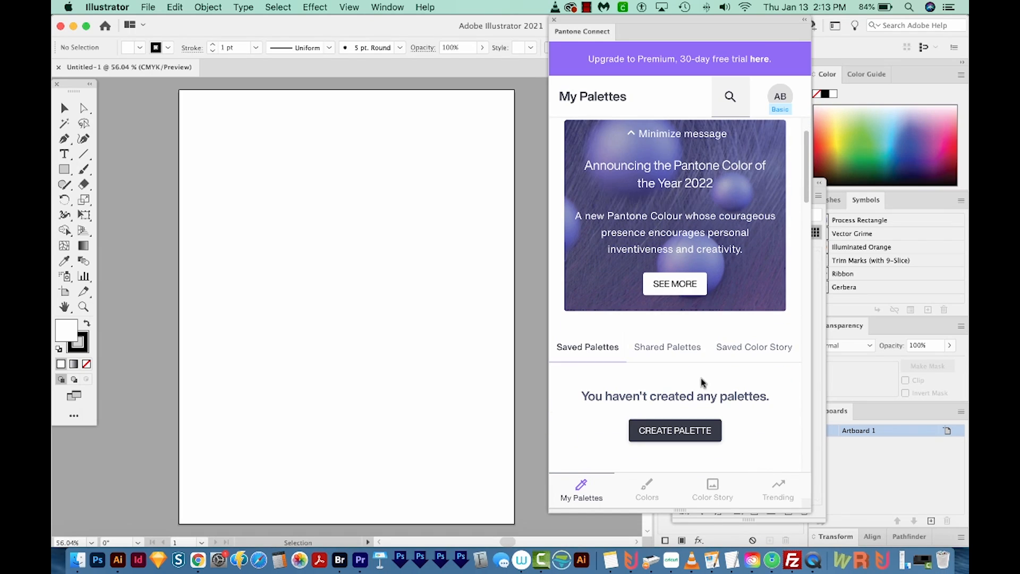
Step: Return to Pantone Connect's free color tools and pick from the Formula Guide Coated library
click(646, 488)
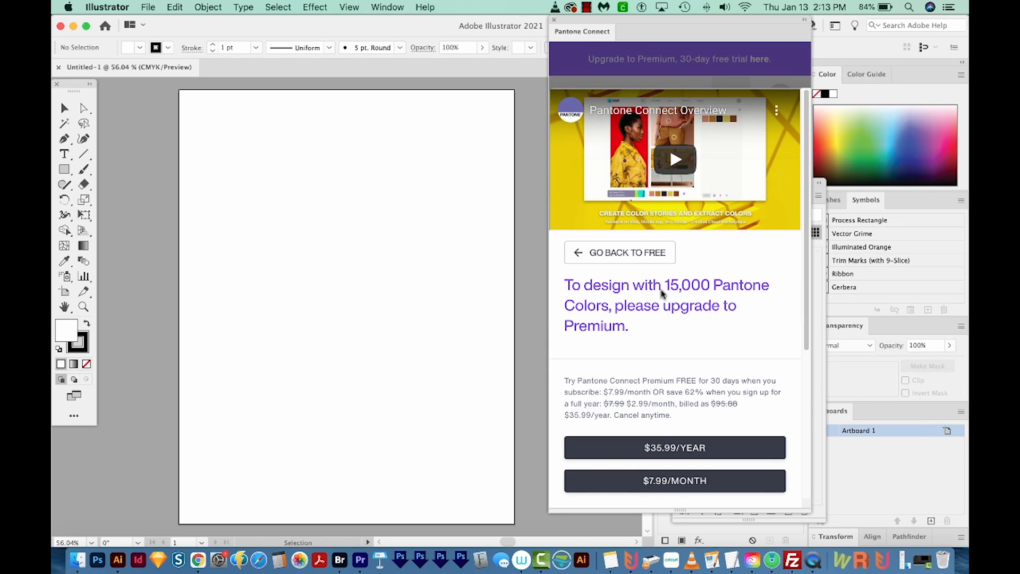
click(626, 252)
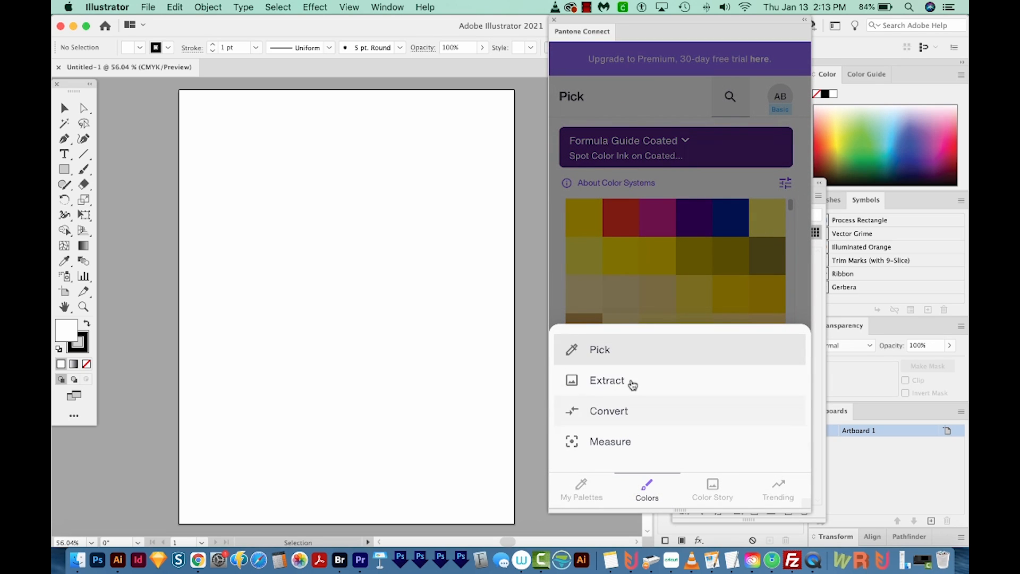
click(674, 147)
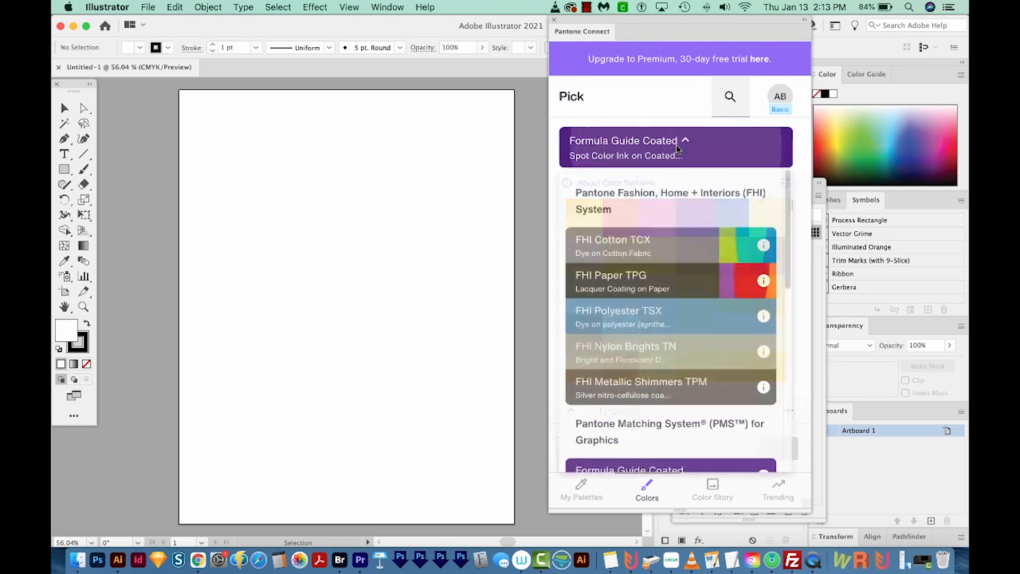
scroll(down, 3)
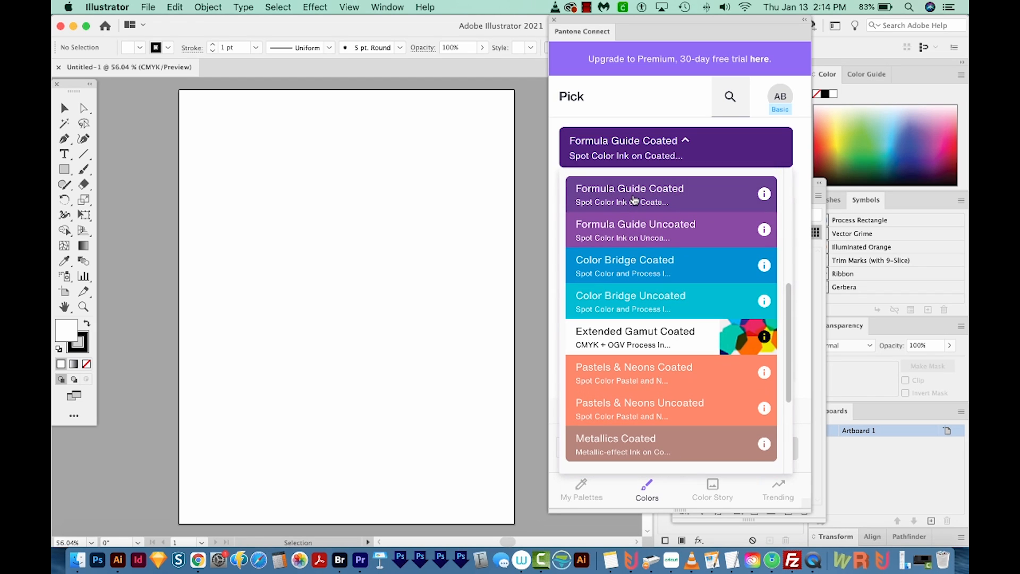
click(629, 189)
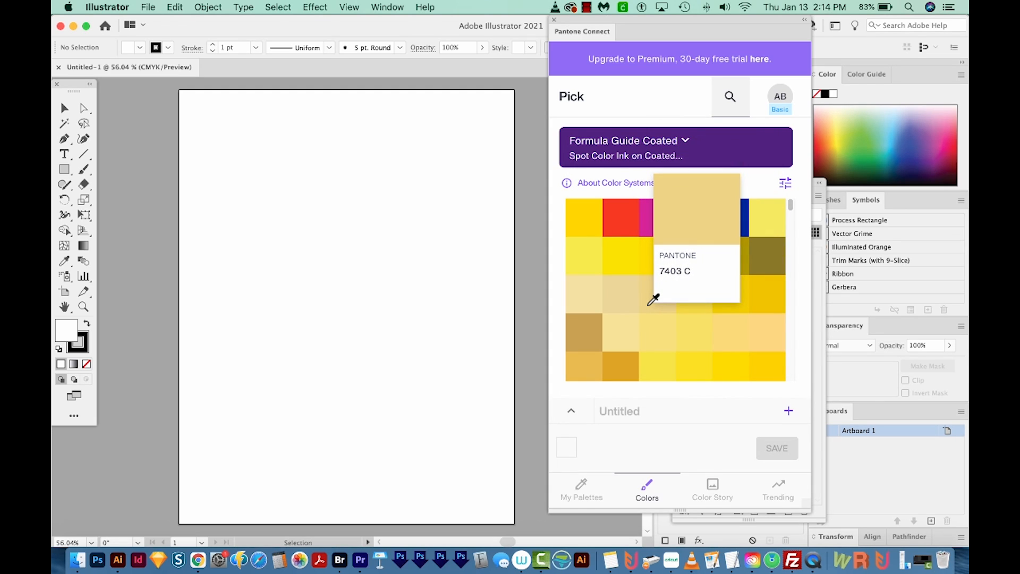
Step: Shrink the Formula Guide Coated grid's swatch size and select Pantone 2031 C
click(785, 183)
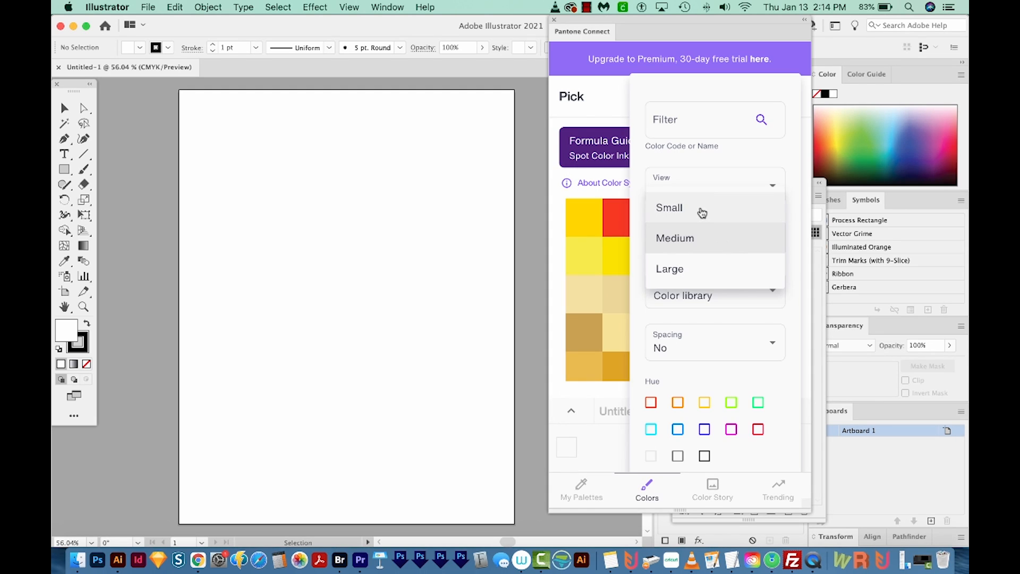
click(669, 206)
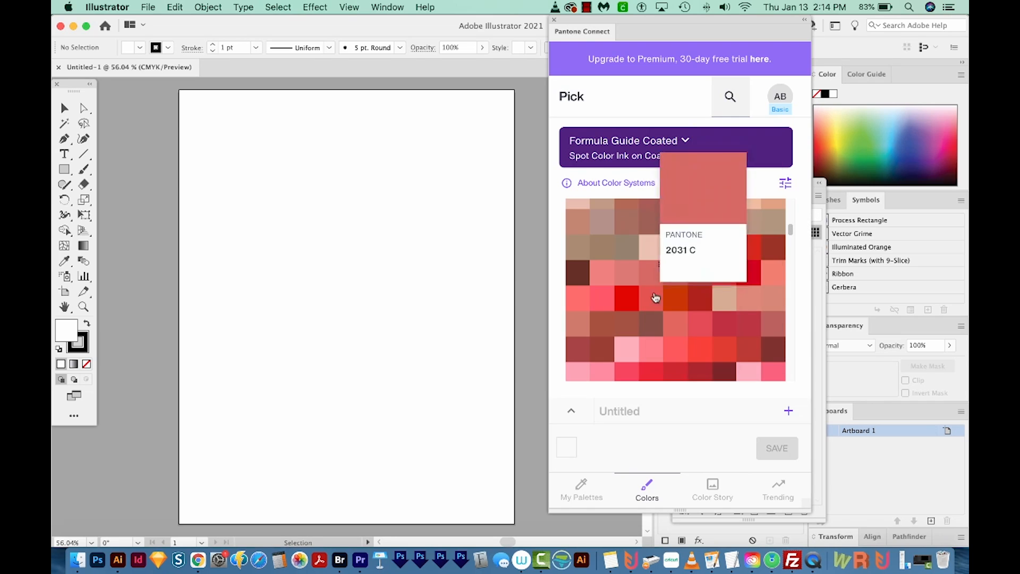
click(759, 59)
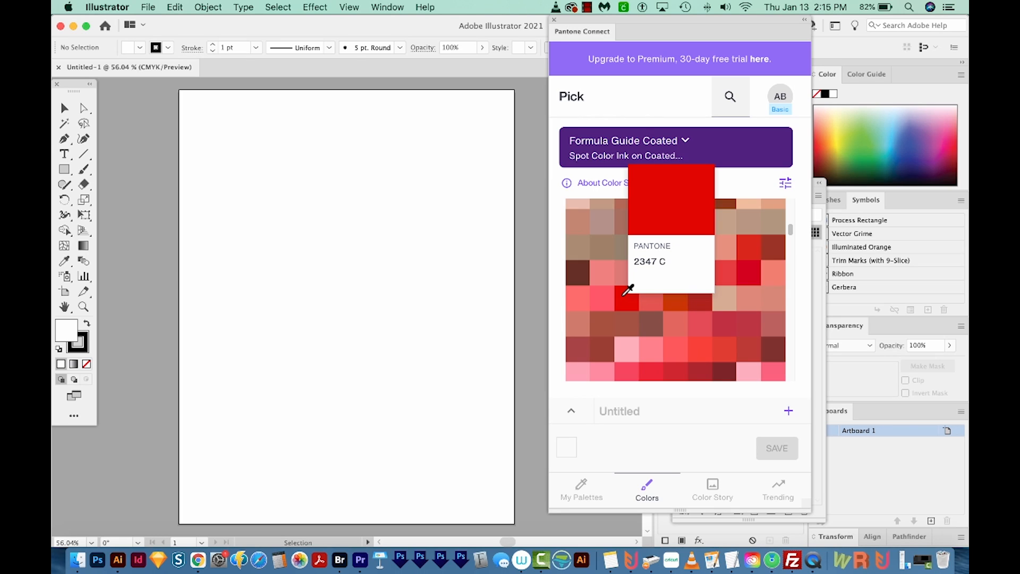
mouse_move(623, 300)
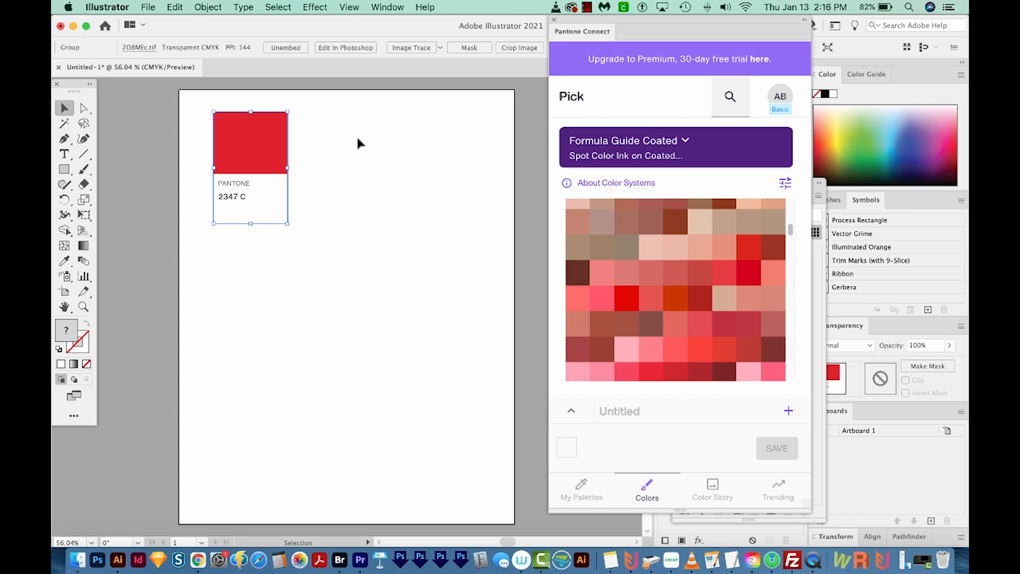
mouse_move(370, 141)
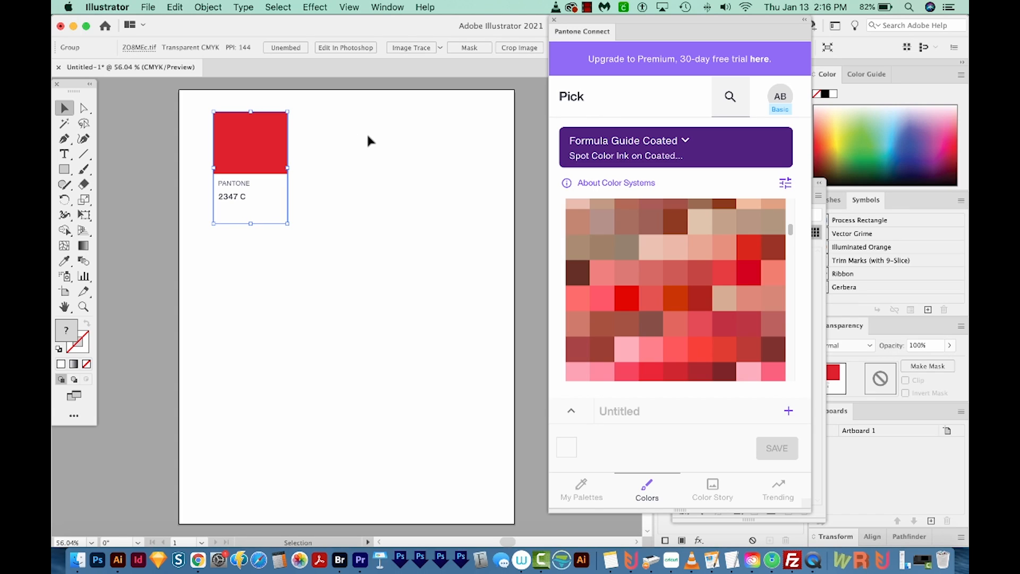
mouse_move(182, 125)
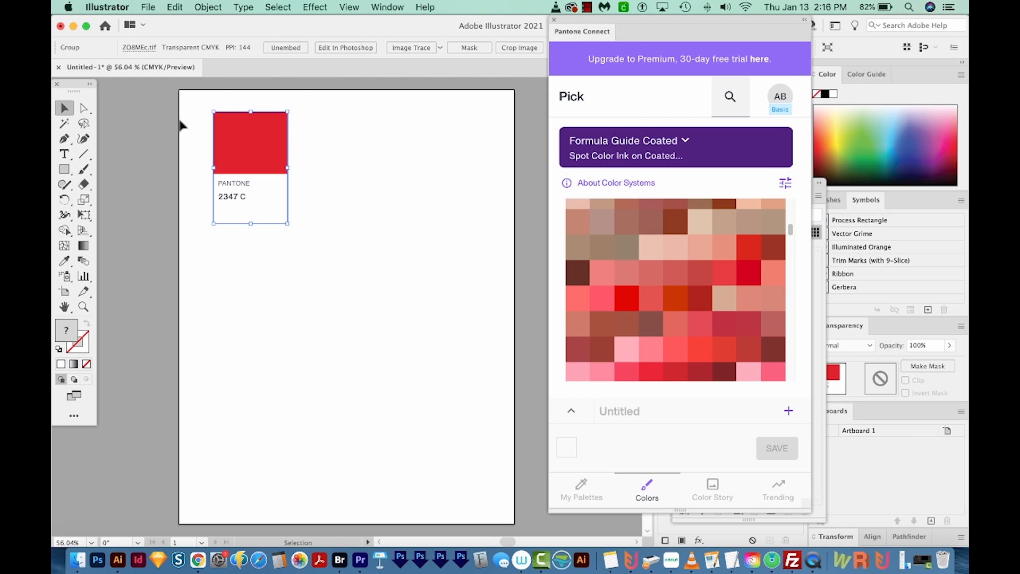
mouse_move(220, 244)
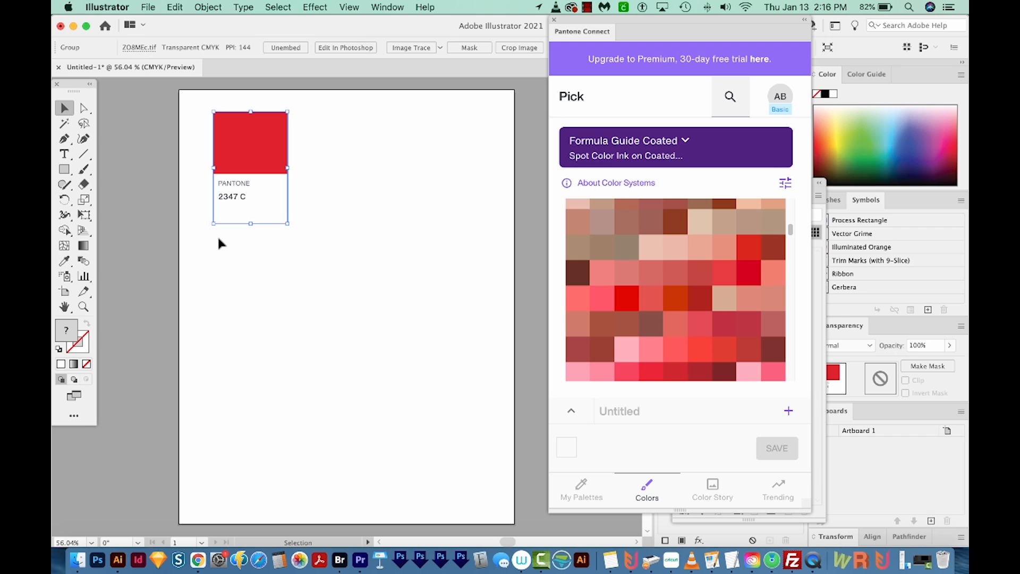
mouse_move(259, 211)
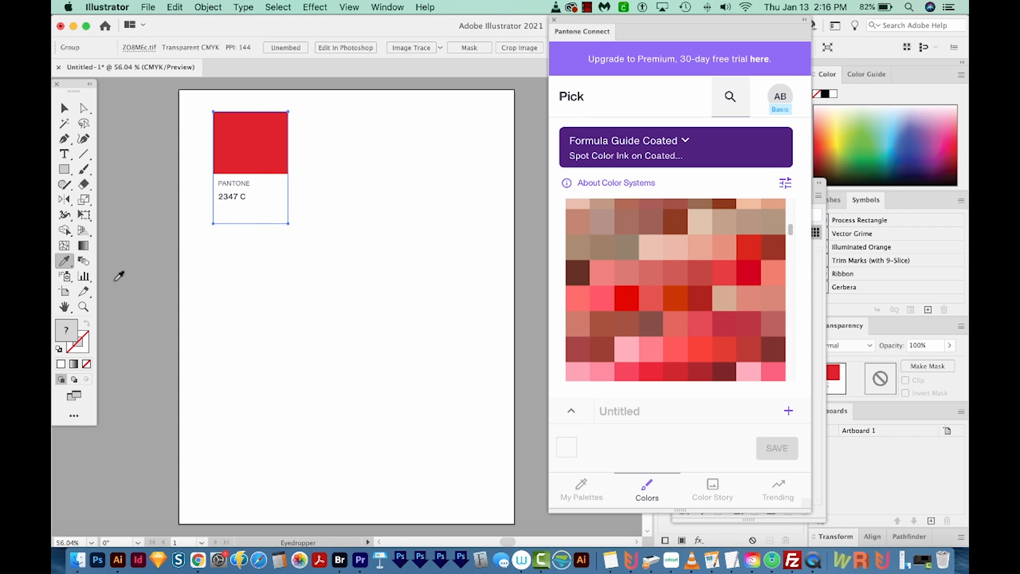
Step: Select the Eyedropper tool to sample the Pantone 2347 C chip
click(251, 134)
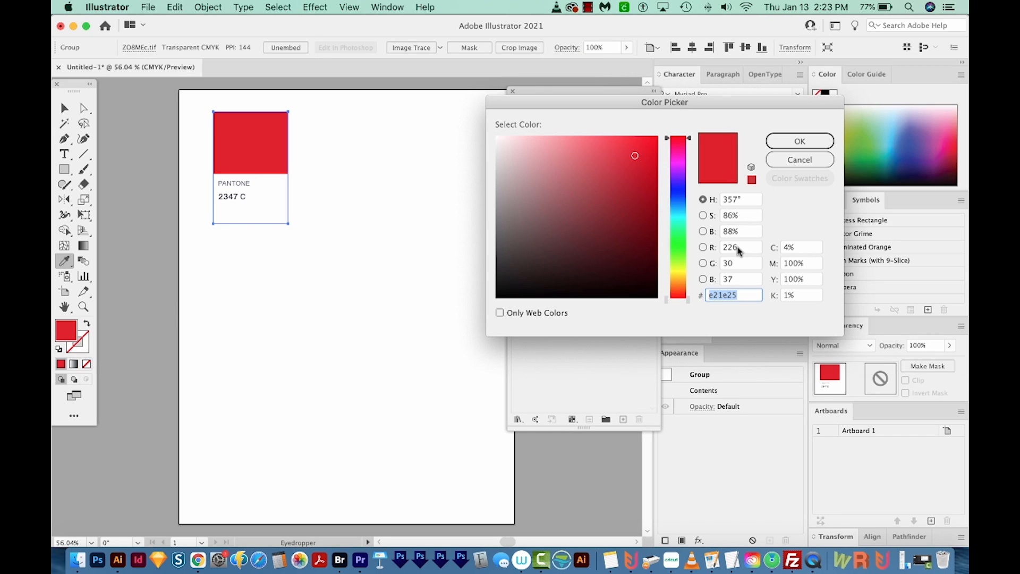
mouse_move(765, 272)
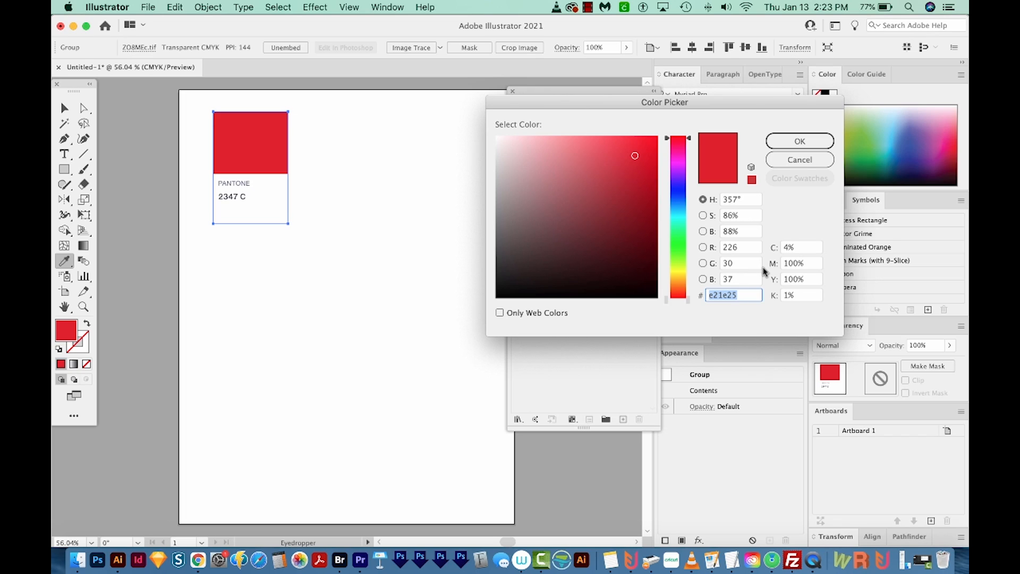
mouse_move(238, 122)
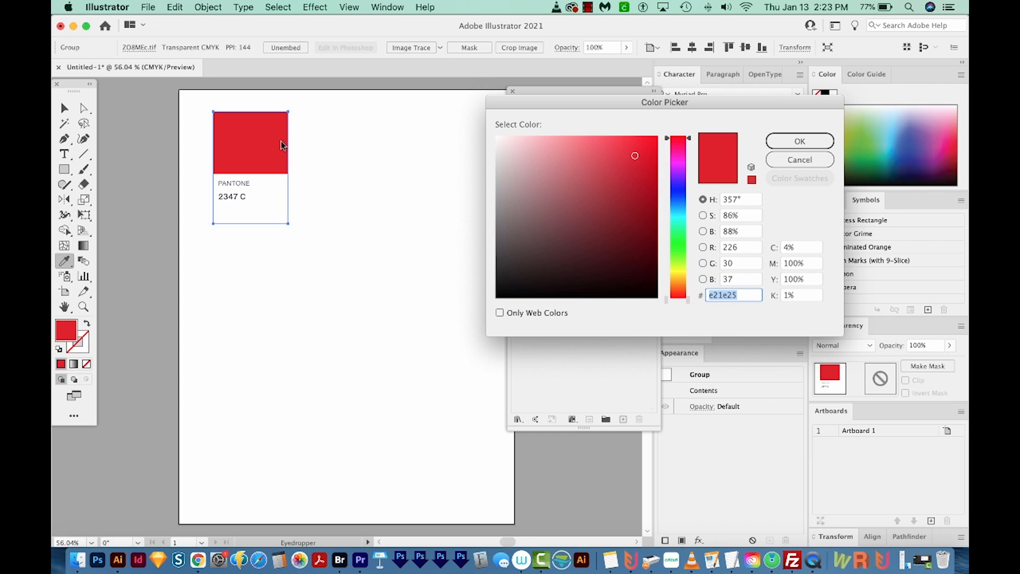
mouse_move(284, 144)
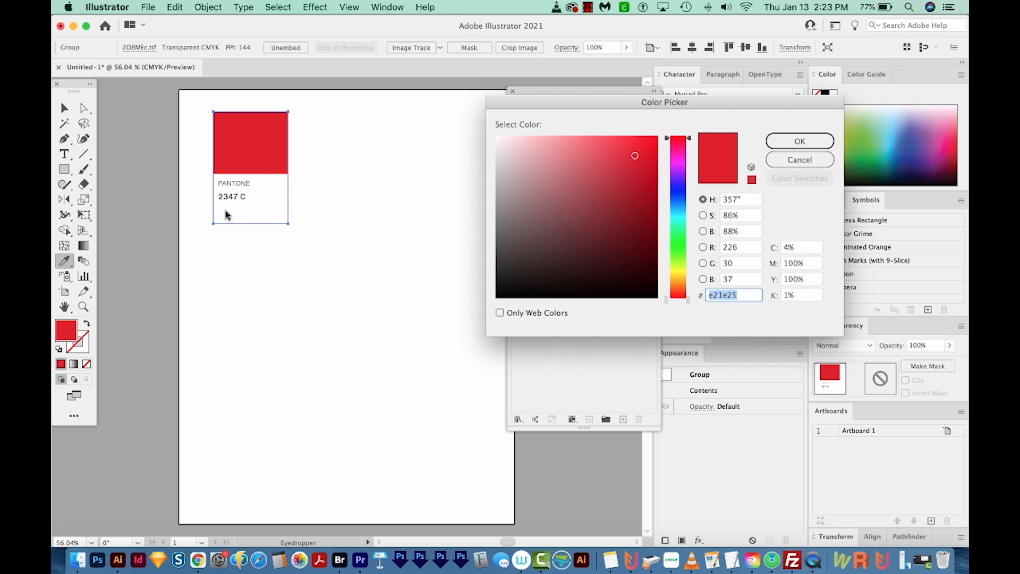
mouse_move(734, 145)
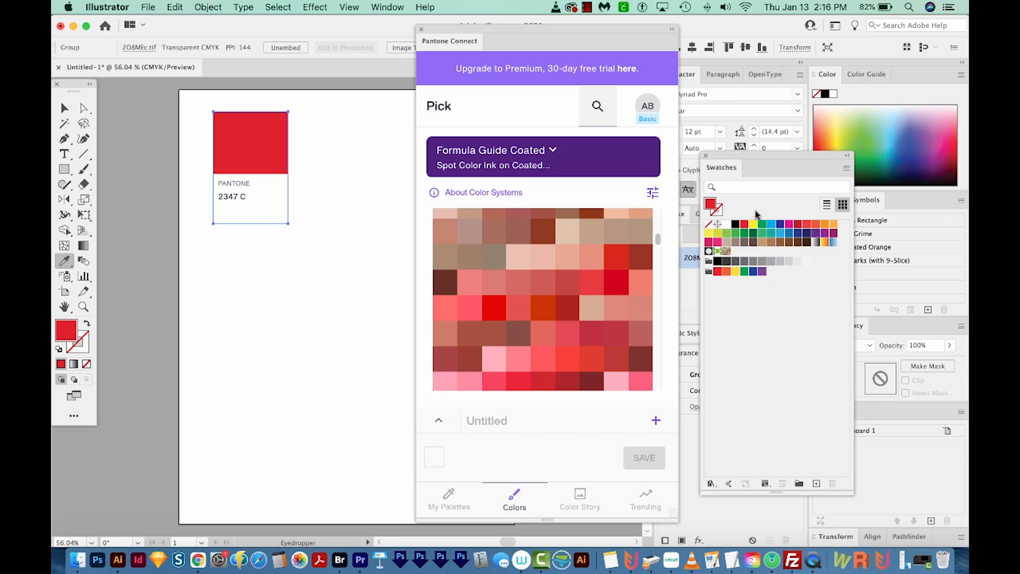
Step: Start a new spot-colour swatch from the sampled red and give it a Pantone name
click(387, 7)
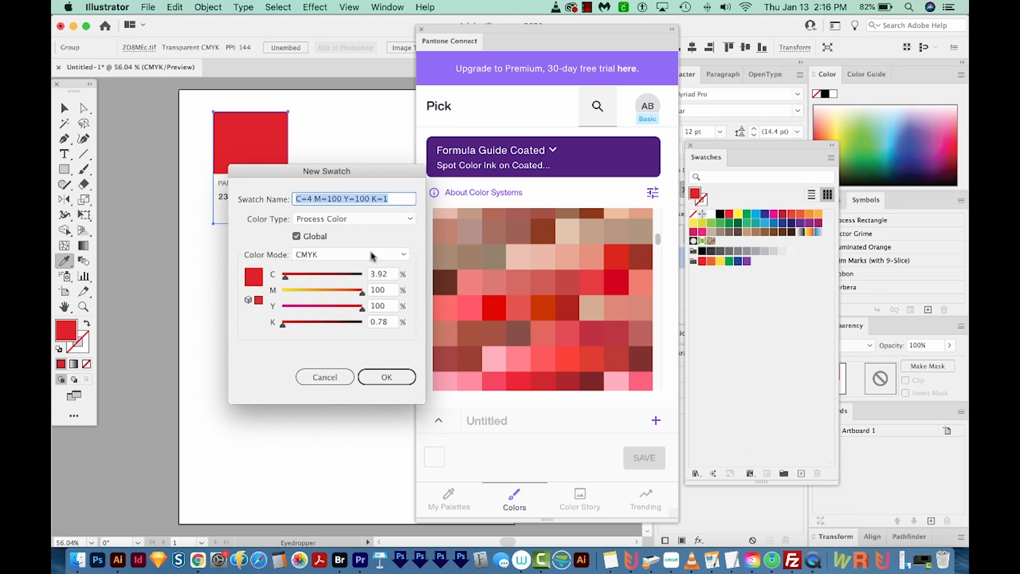
click(353, 218)
text(P)
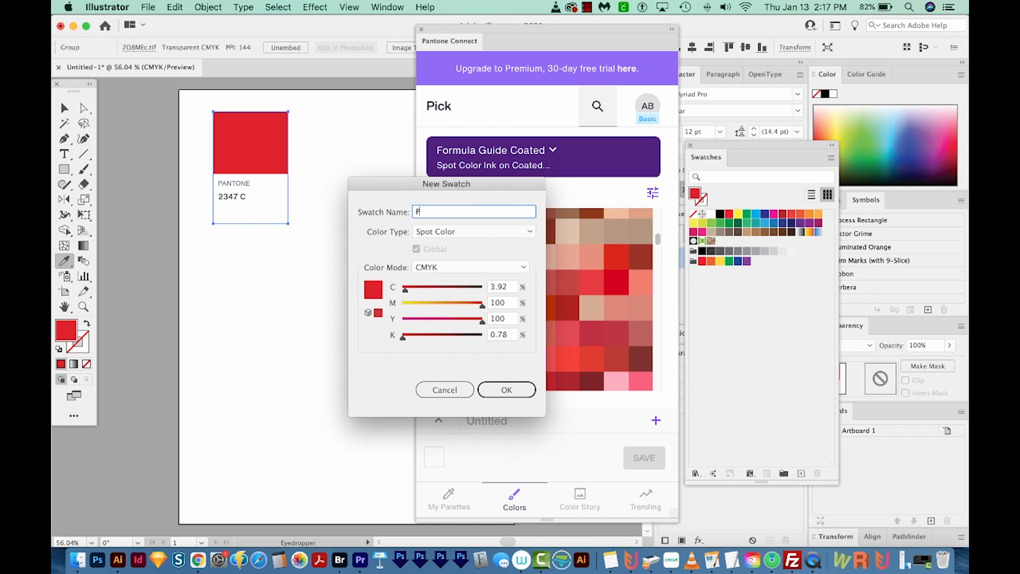
text(antone)
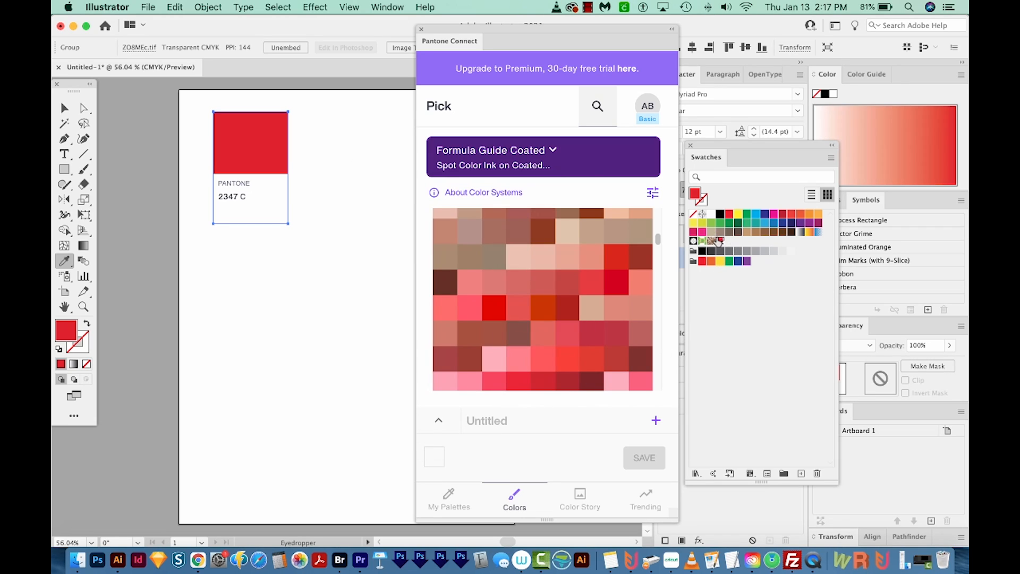
mouse_move(701, 324)
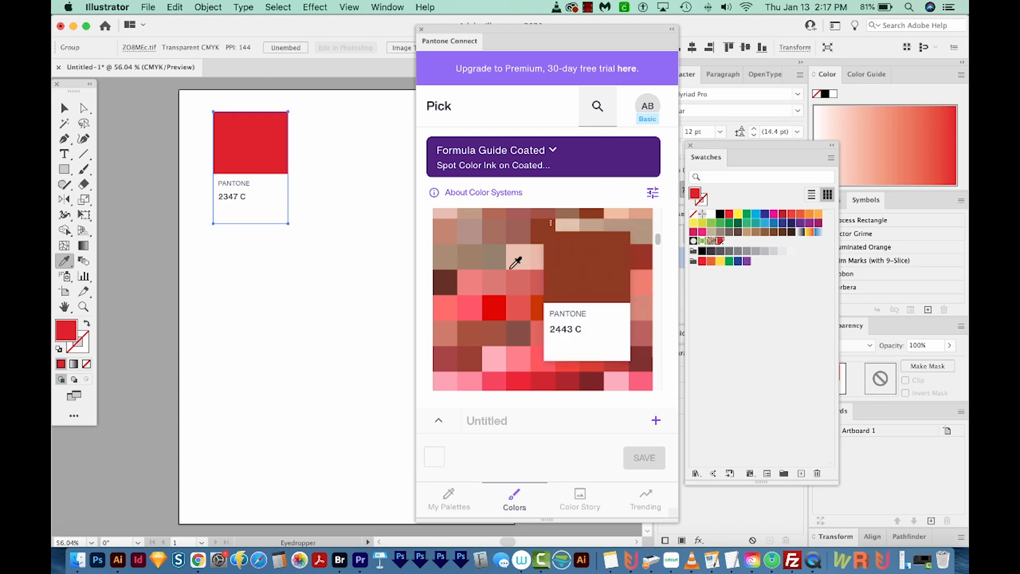
Step: Drag the Pantone Connect picker aside once the spot red swatch is added
drag(547, 28, 498, 19)
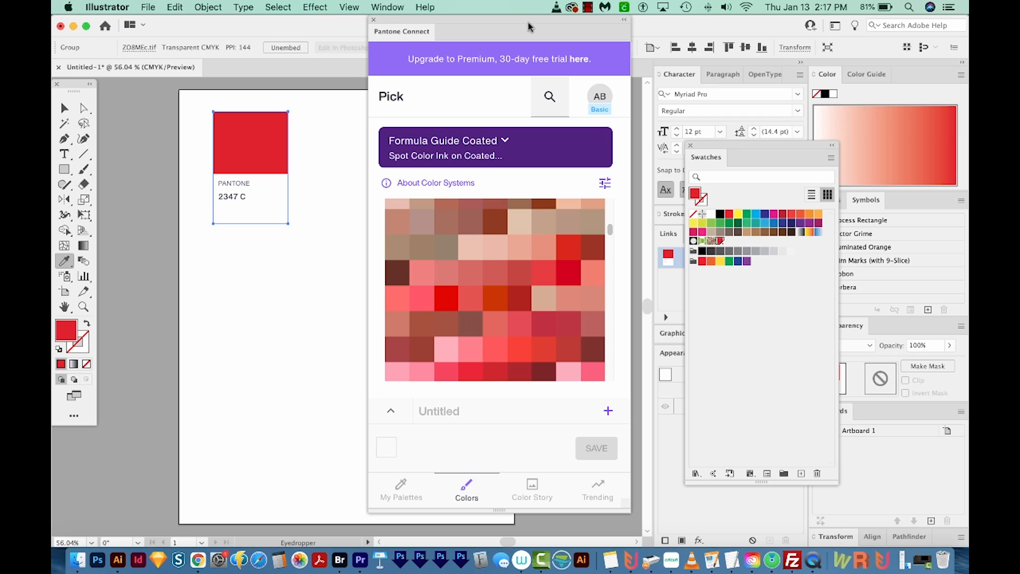
mouse_move(611, 32)
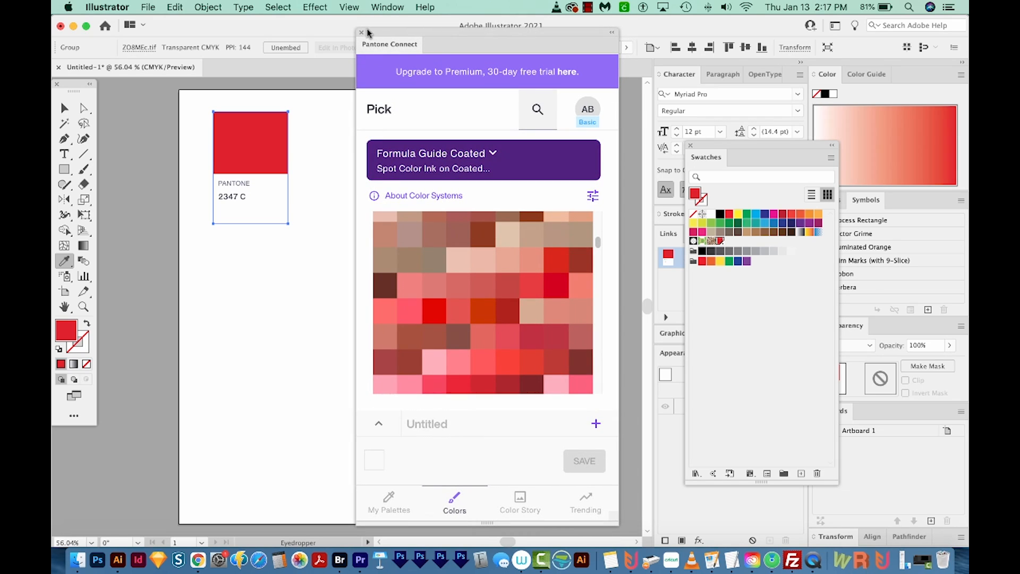
Step: Close Pantone Connect and open the PANTONE+ Solid Coated colour book library
click(362, 32)
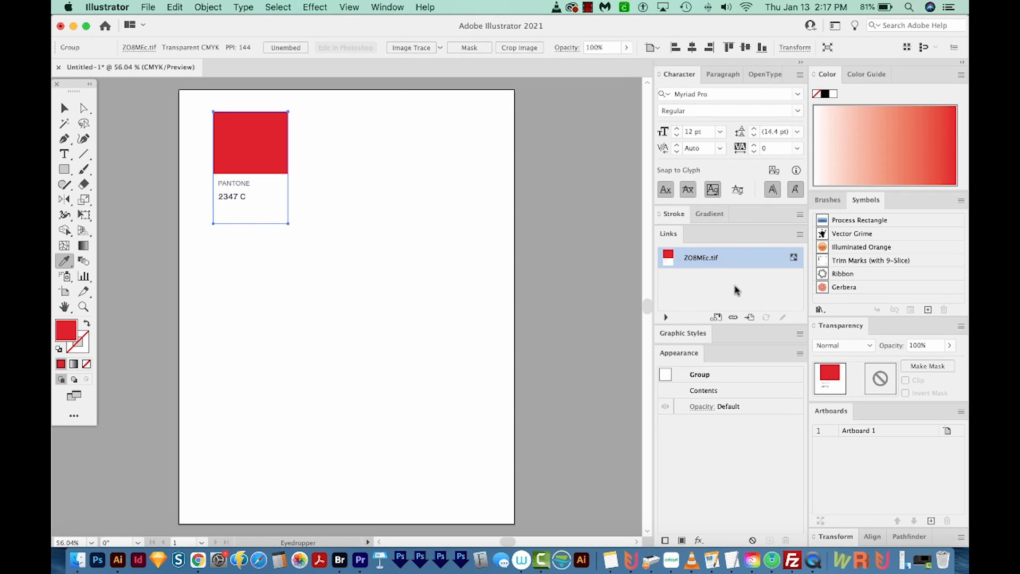
mouse_move(693, 346)
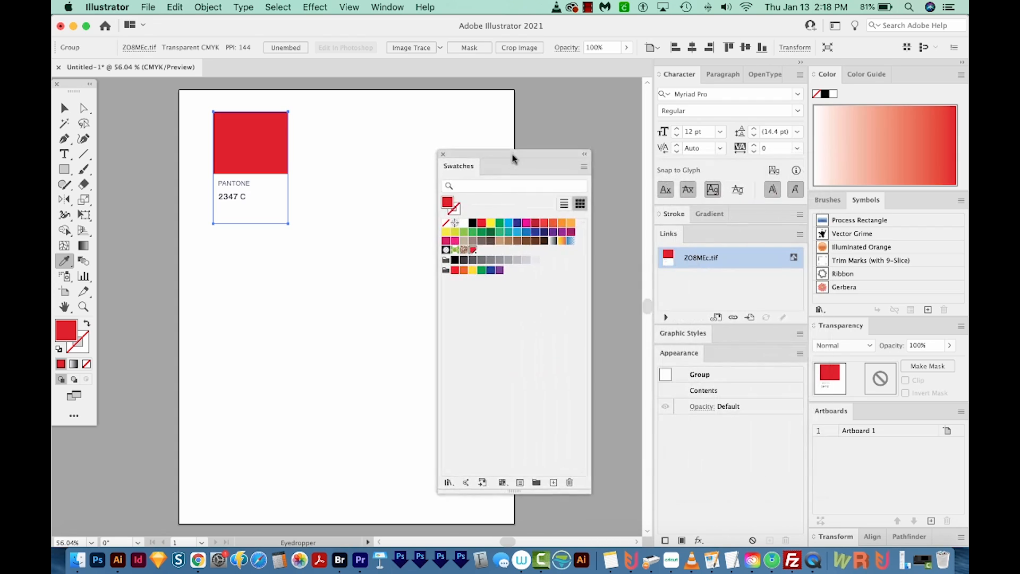
click(611, 162)
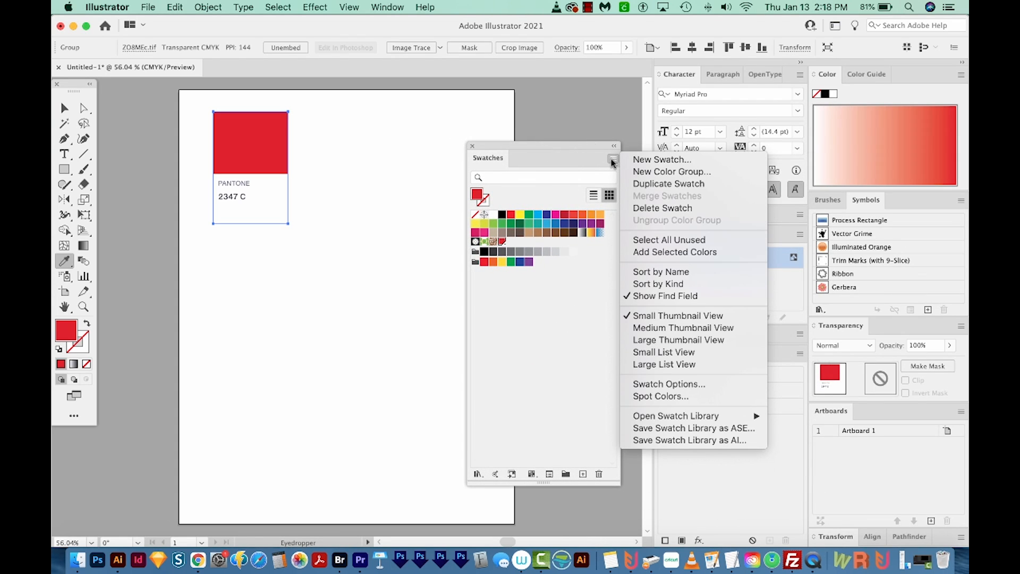
mouse_move(676, 415)
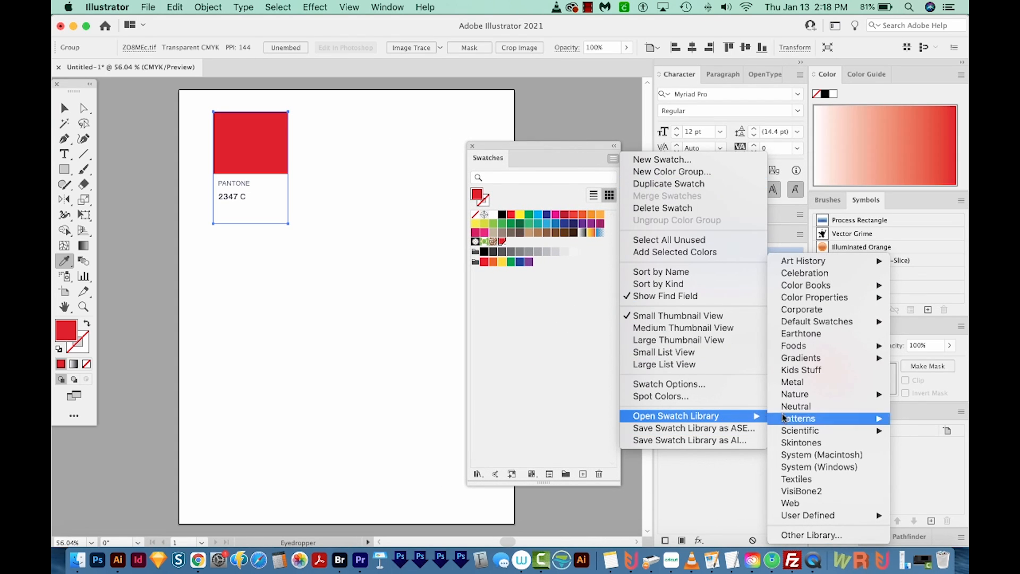
mouse_move(805, 285)
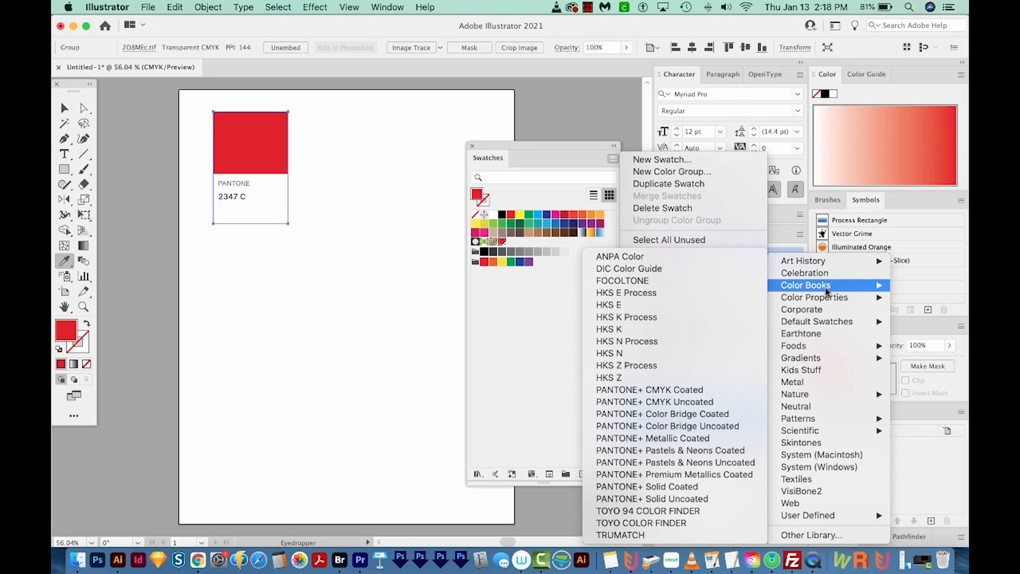
mouse_move(646, 486)
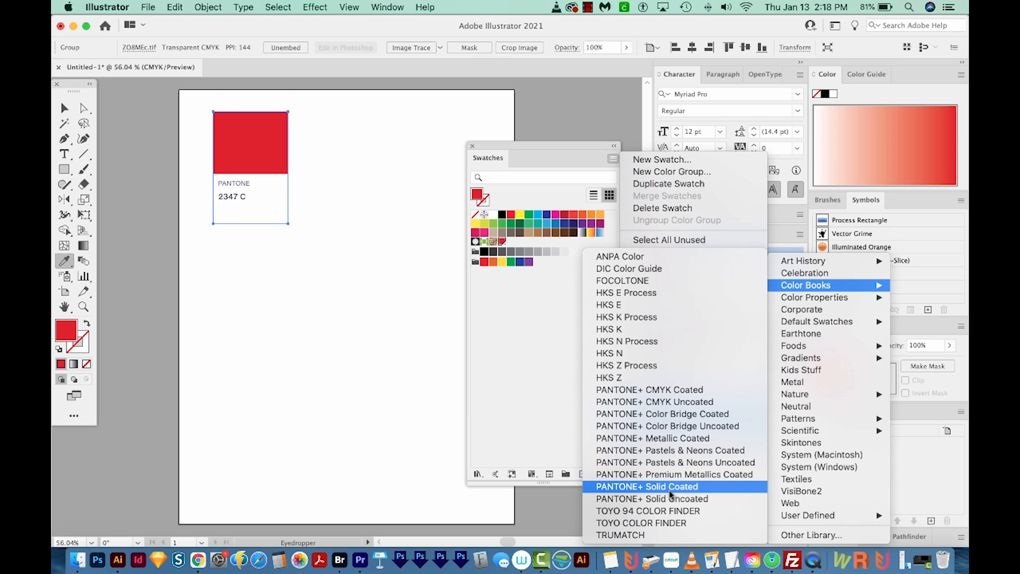
click(646, 486)
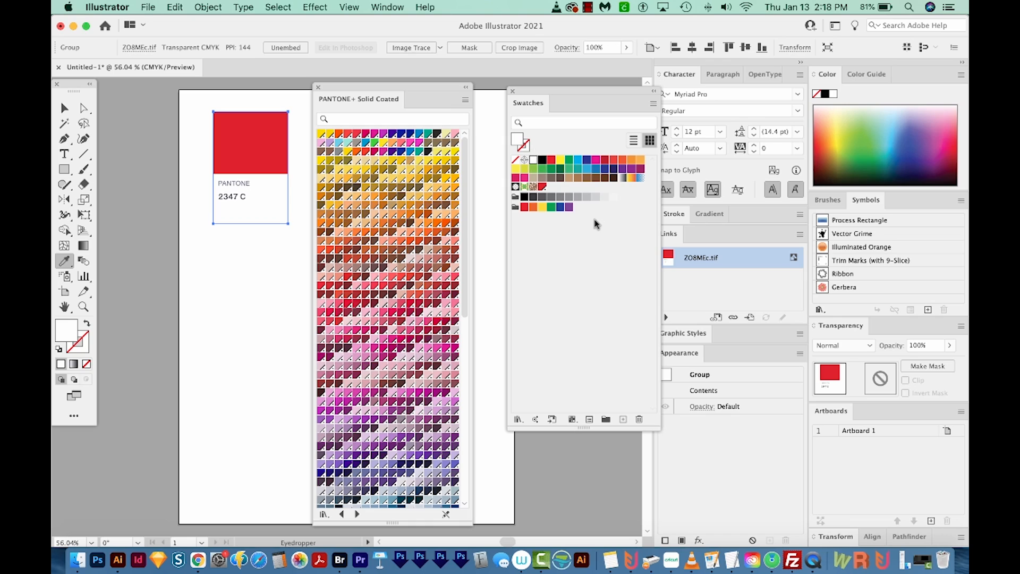
mouse_move(542, 187)
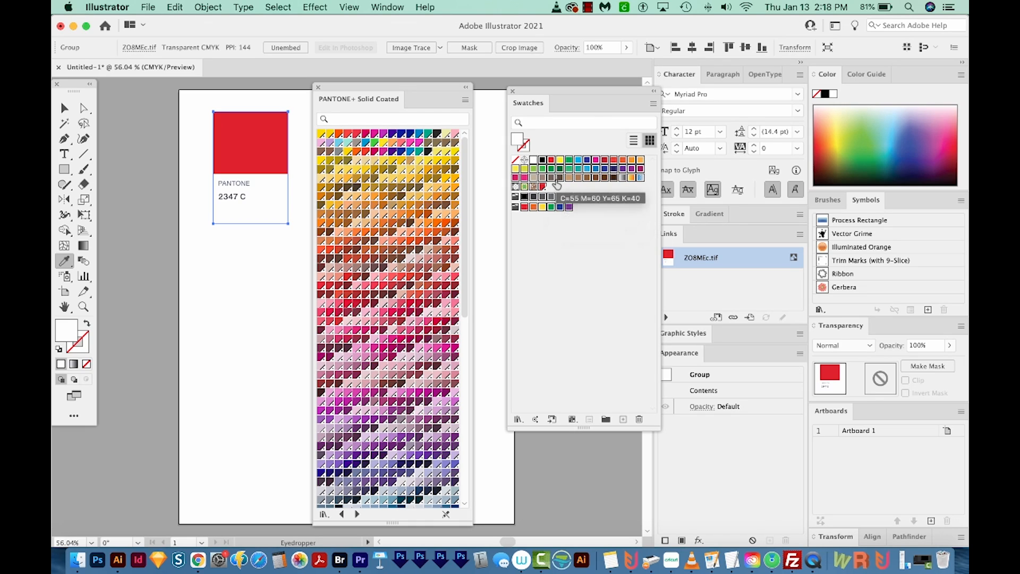
Step: Delete the selected document swatches and confirm the deletion
click(637, 419)
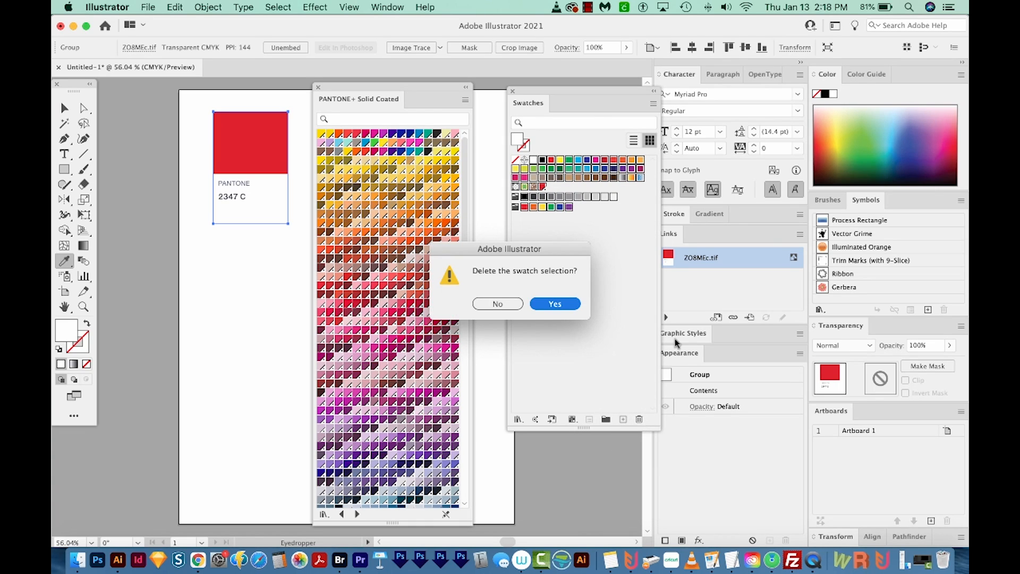
click(554, 304)
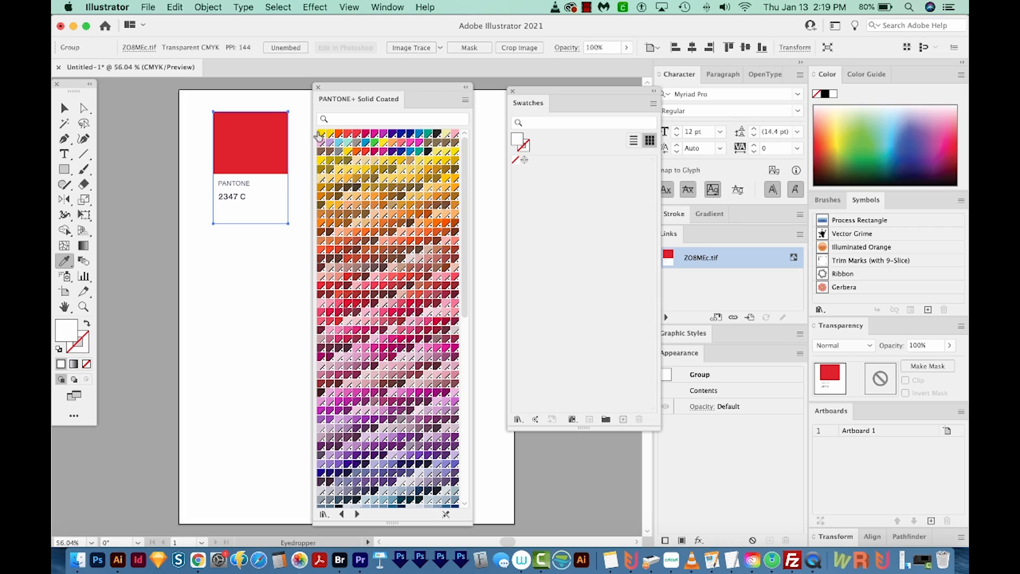
mouse_move(411, 171)
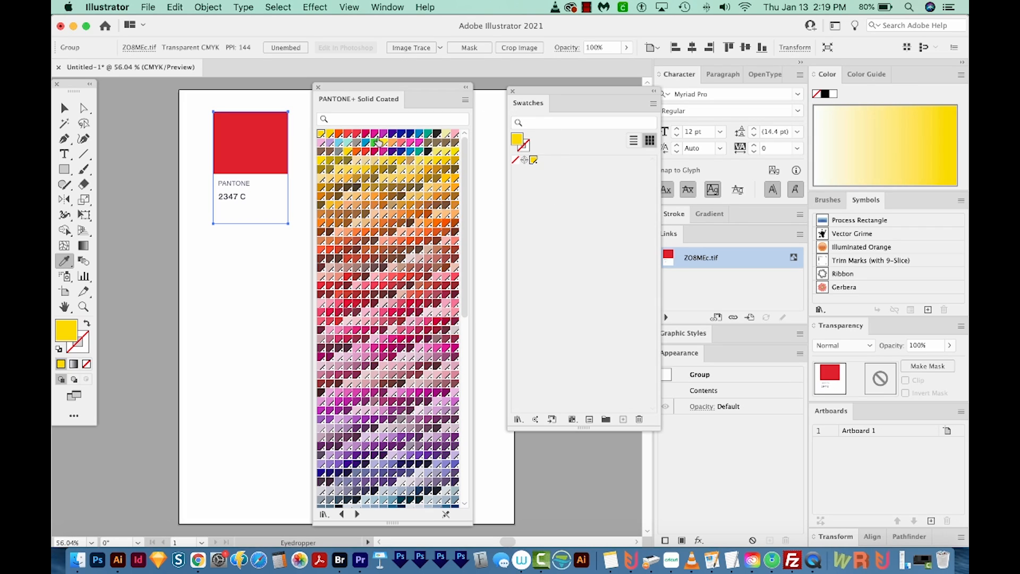
Step: Add the selected PANTONE+ Solid Coated colours to the document swatches
scroll(down, 3)
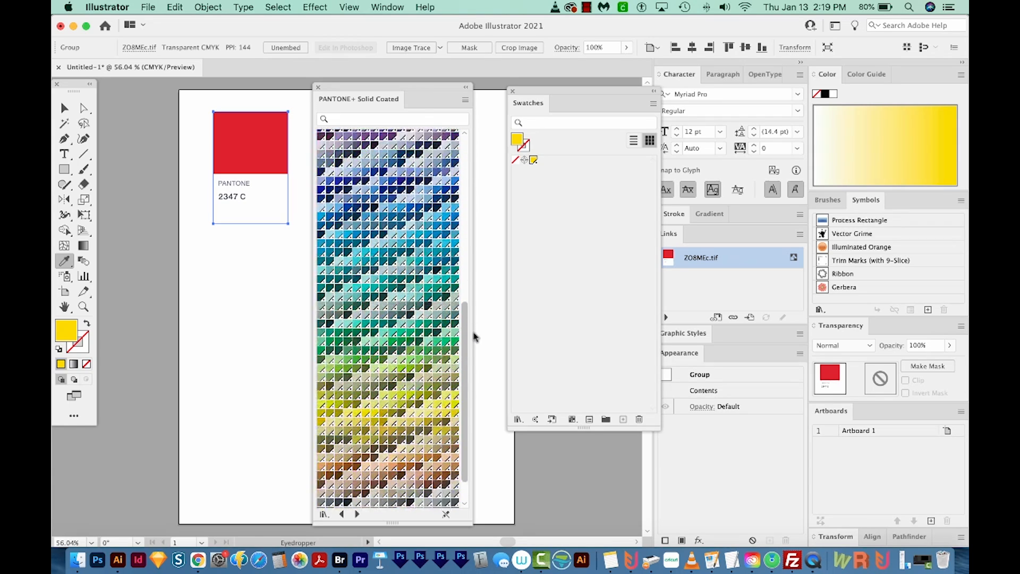
scroll(down, 3)
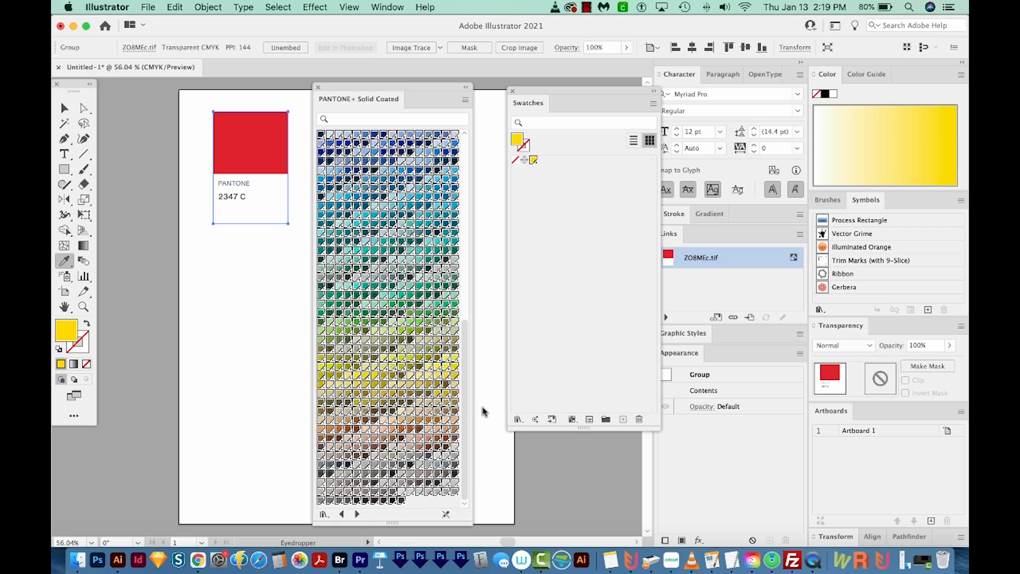
mouse_move(463, 103)
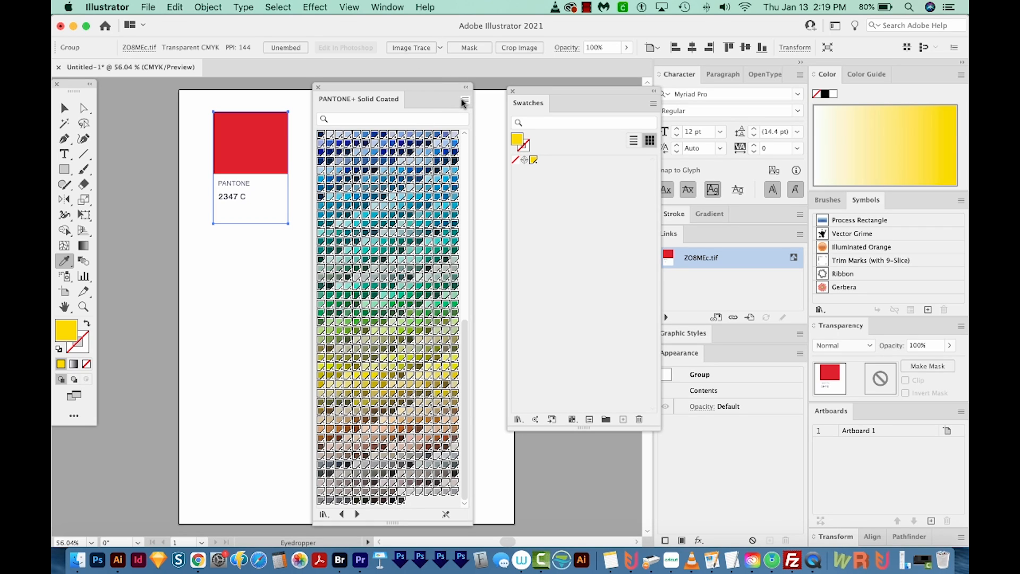
click(463, 102)
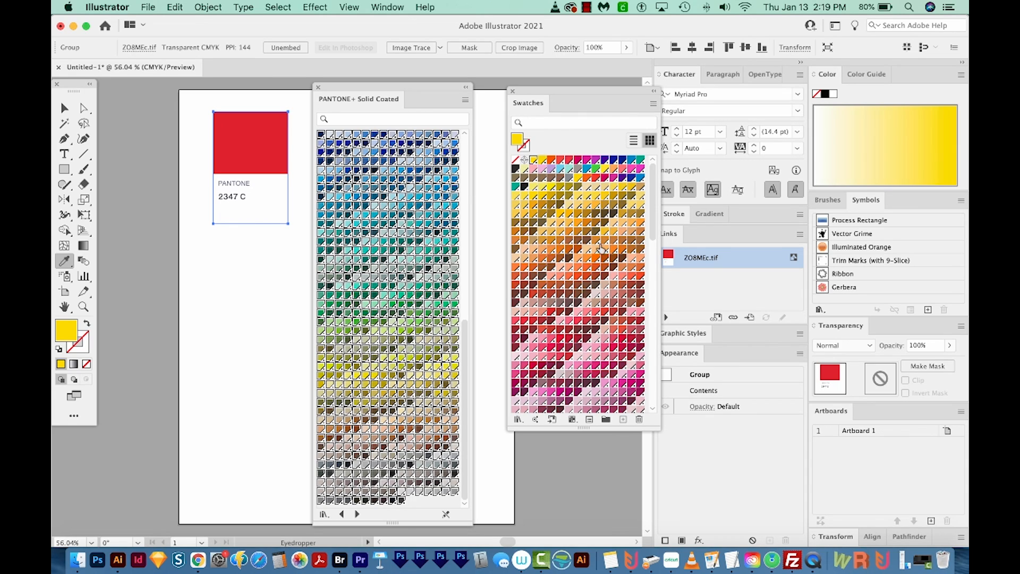
mouse_move(621, 227)
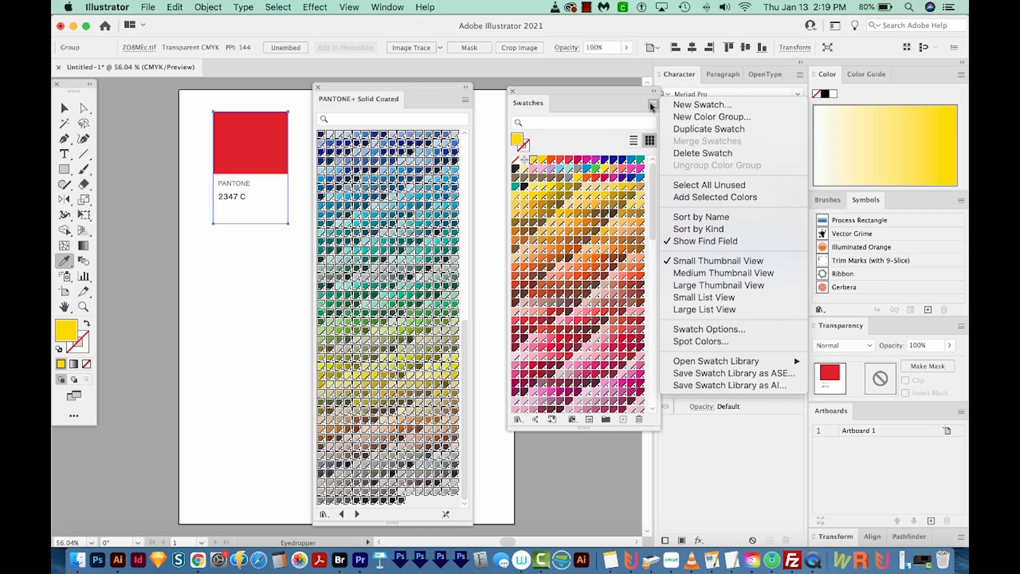
mouse_move(734, 373)
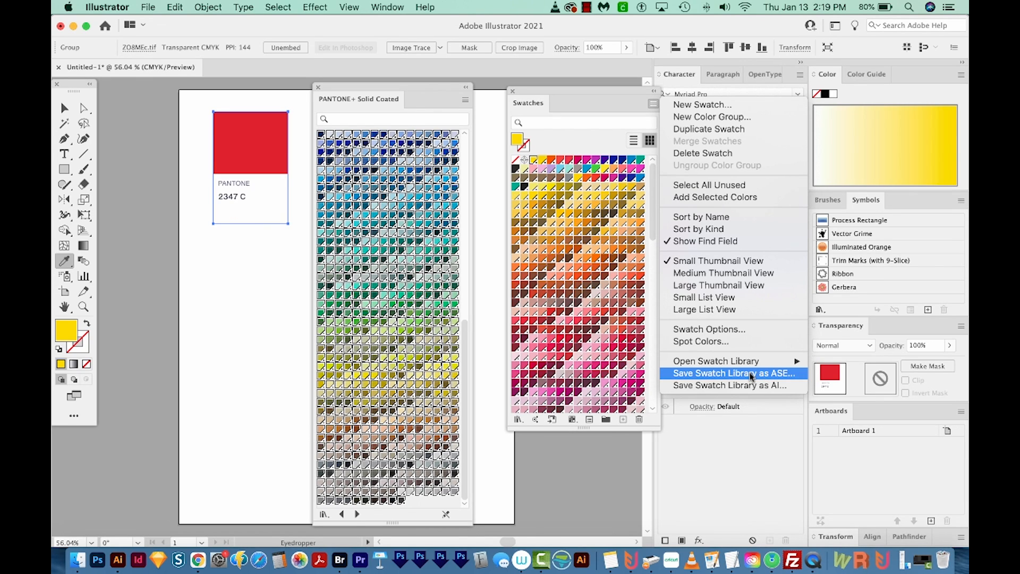
Step: Save the swatches as ASE library 'PANTONE+ Solid Coated', accepting the exchange warning
click(734, 373)
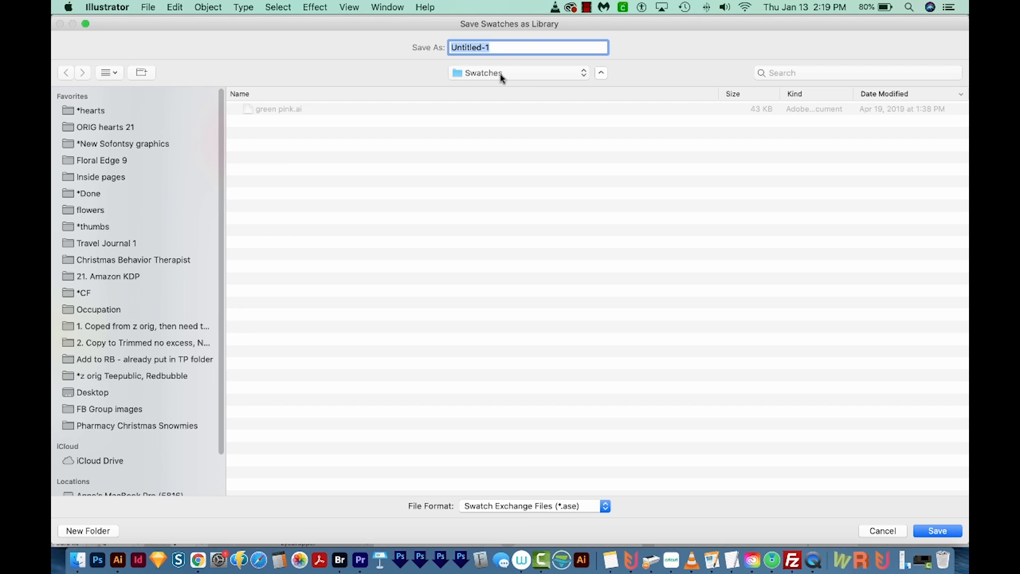
click(517, 72)
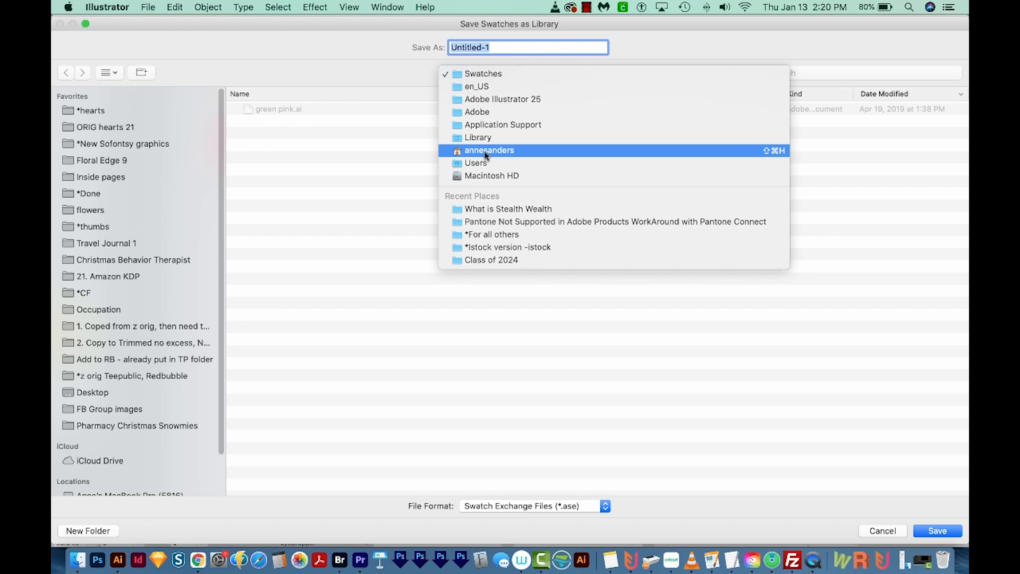
mouse_move(462, 154)
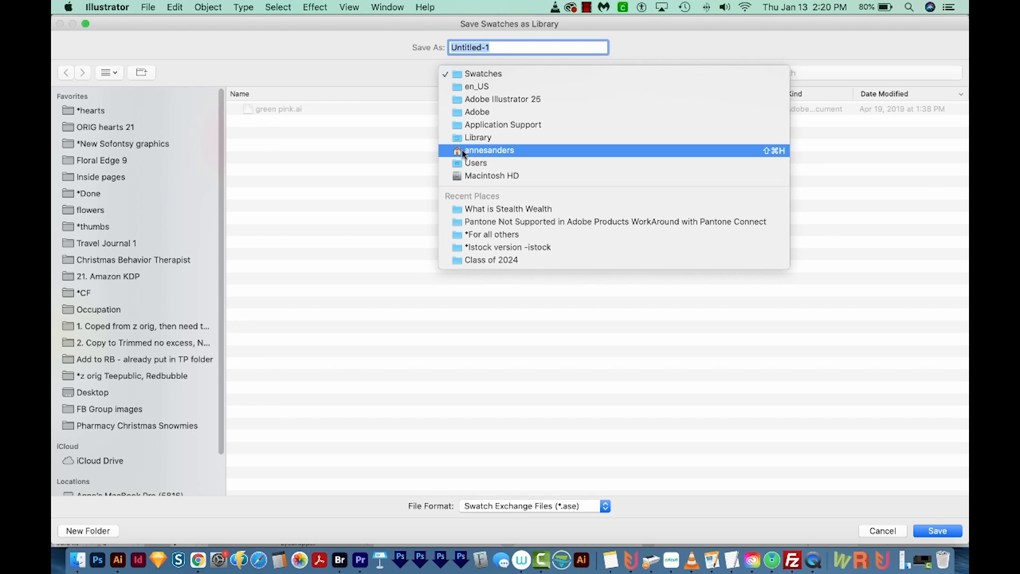
mouse_move(502, 124)
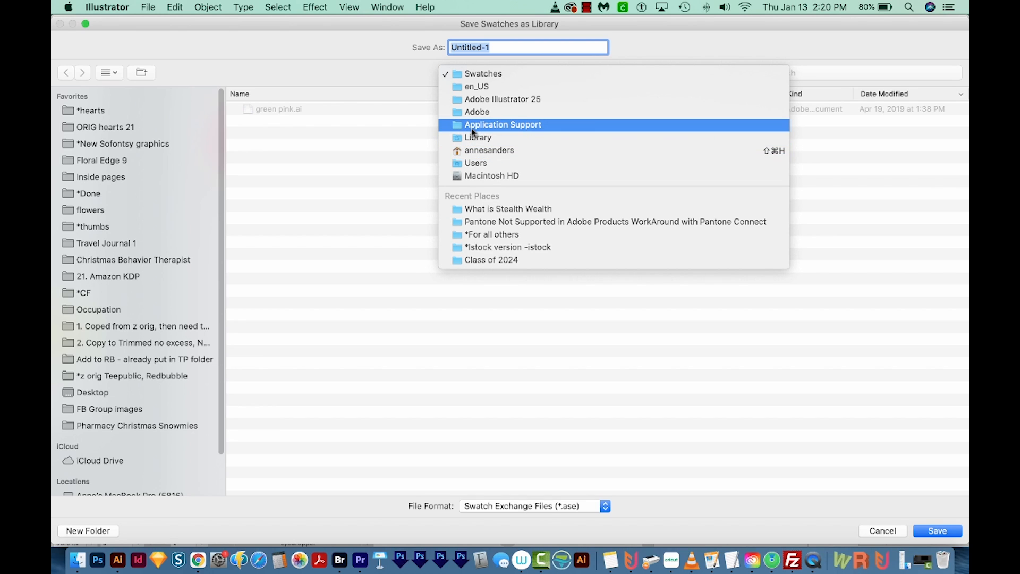
mouse_move(477, 111)
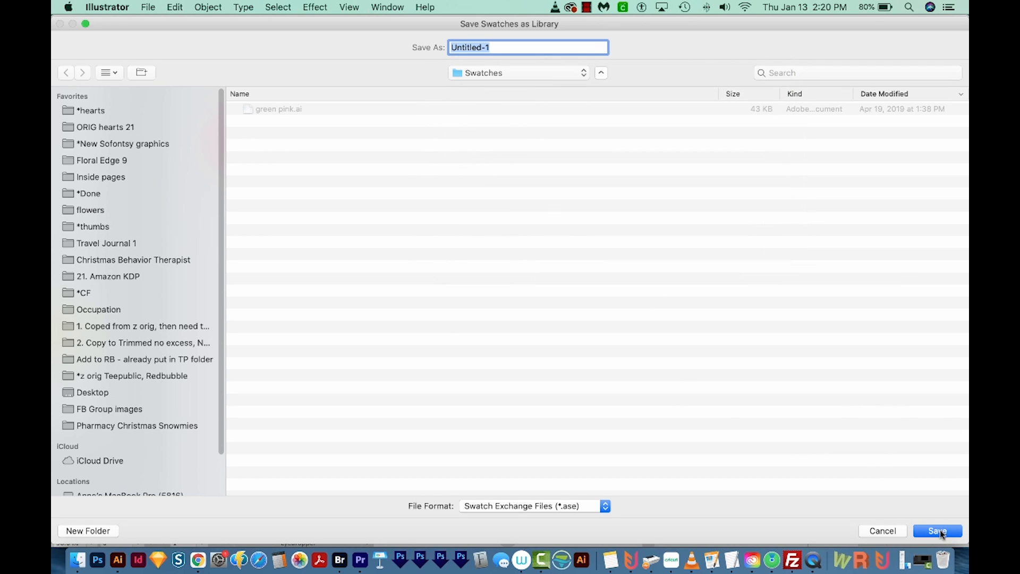
text(P)
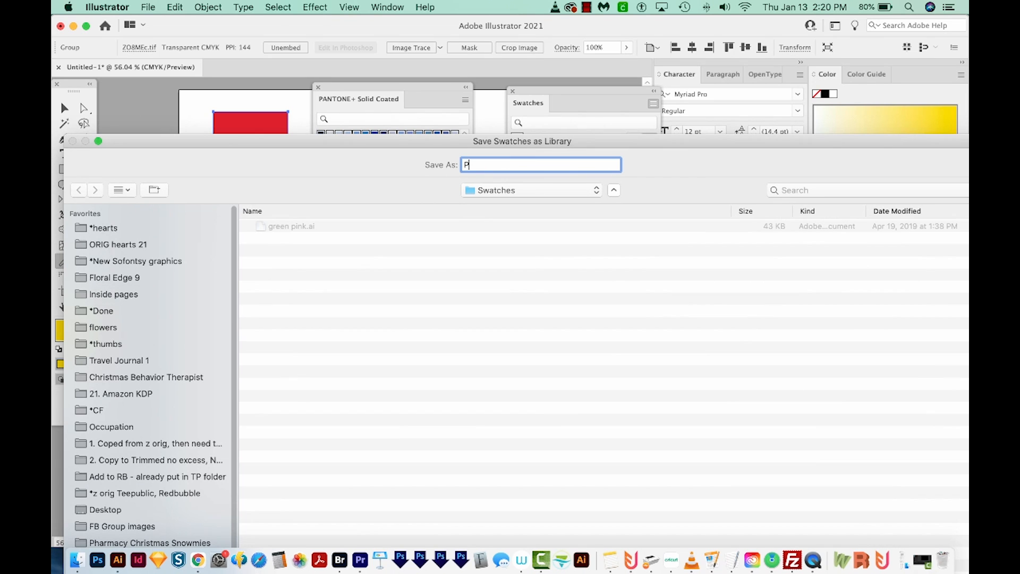
text(ANTONE)
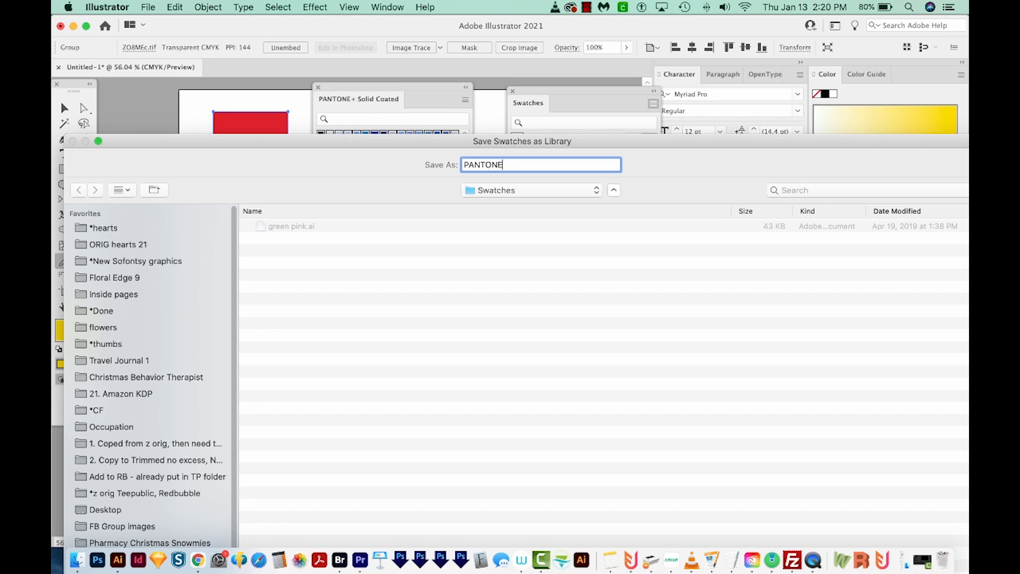
text(+ Solid Coated)
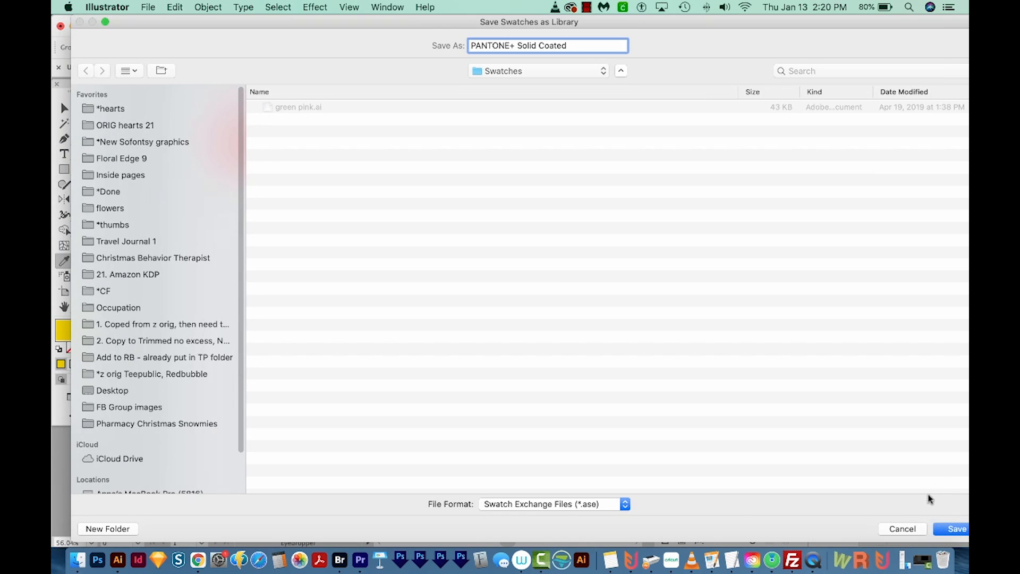
click(956, 528)
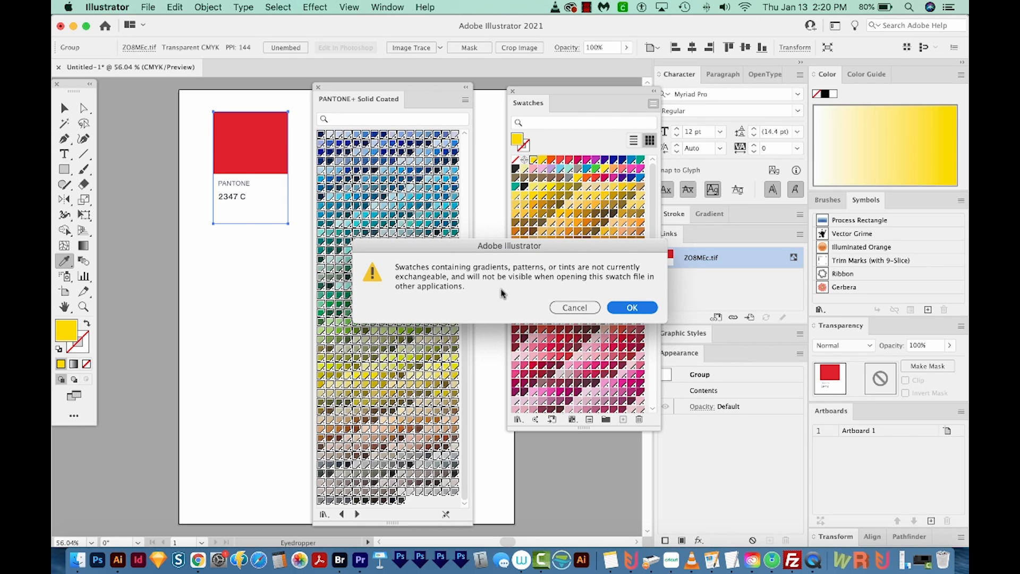
mouse_move(681, 281)
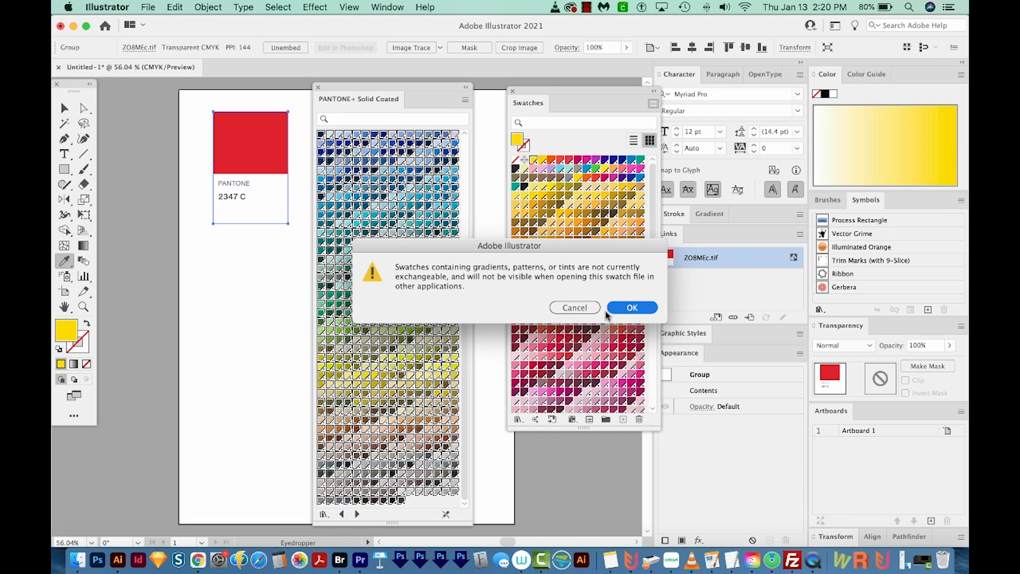
click(632, 307)
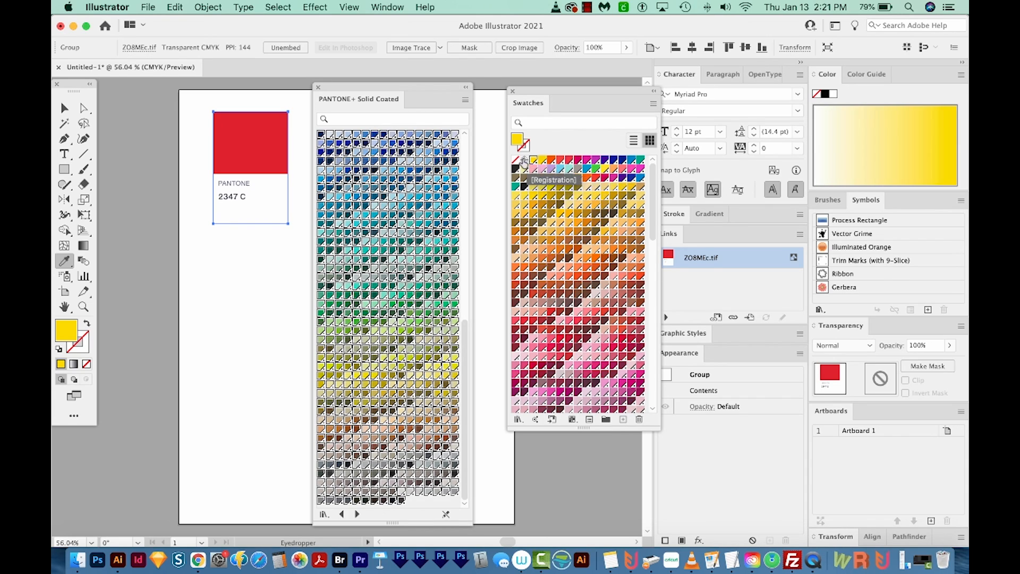
mouse_move(649, 139)
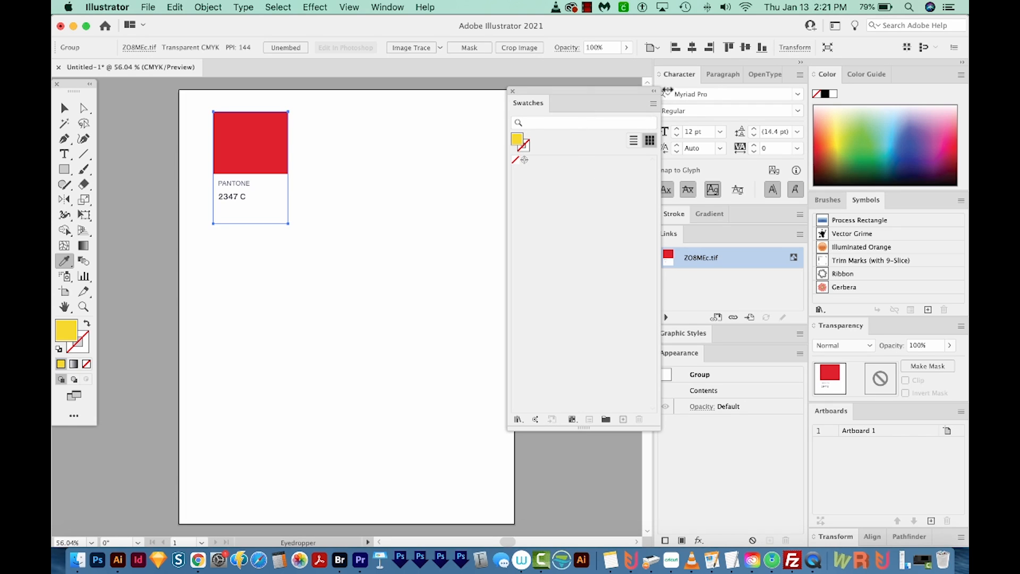
Step: Open the Swatches panel's Open Swatch Library > User Defined list of saved libraries
click(654, 104)
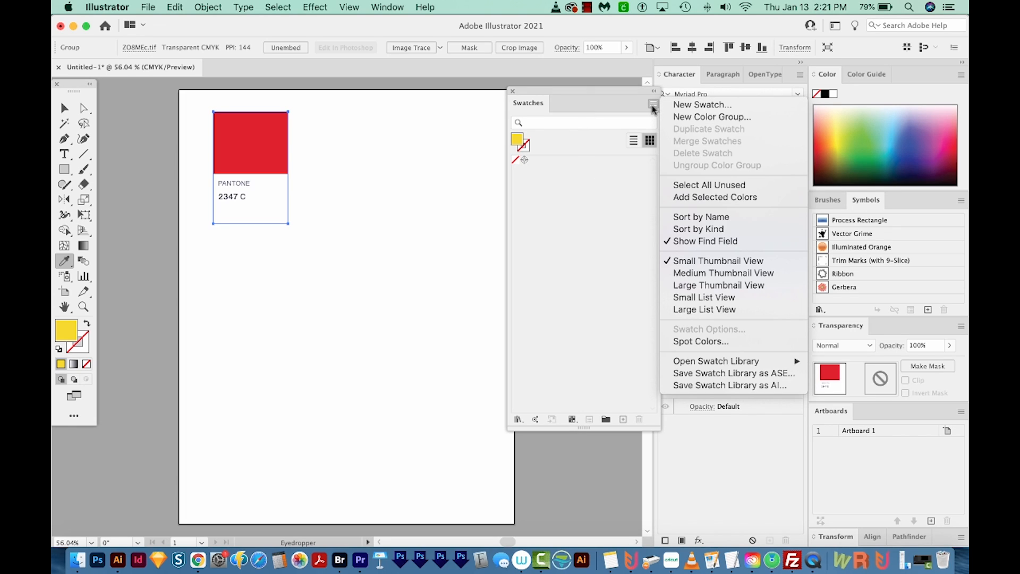
mouse_move(721, 137)
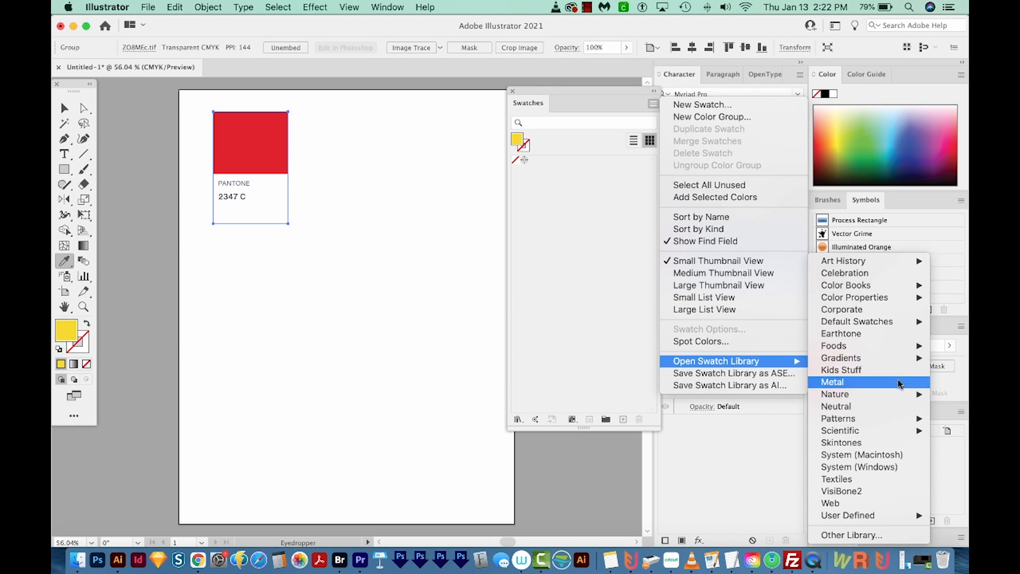
mouse_move(848, 515)
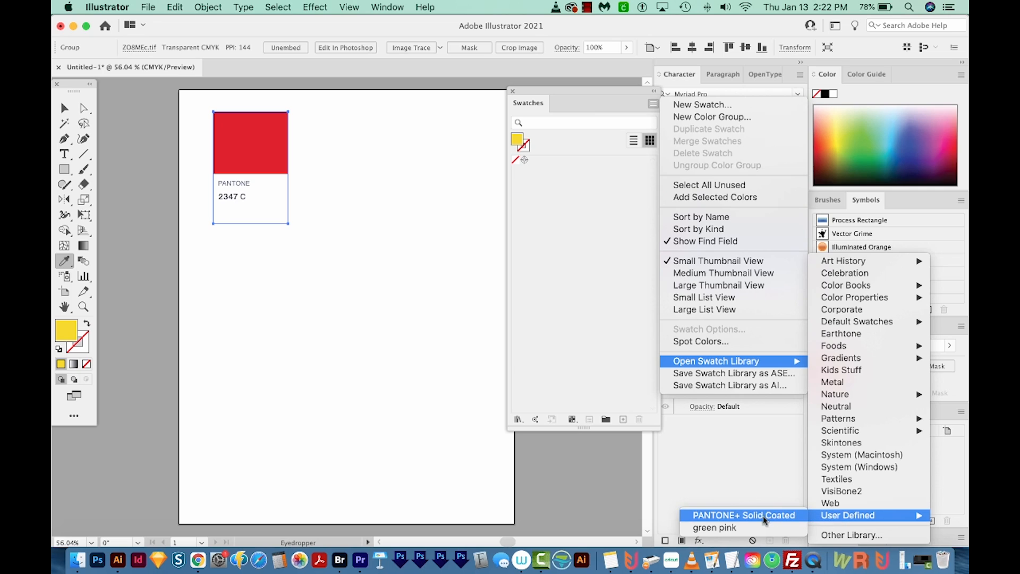